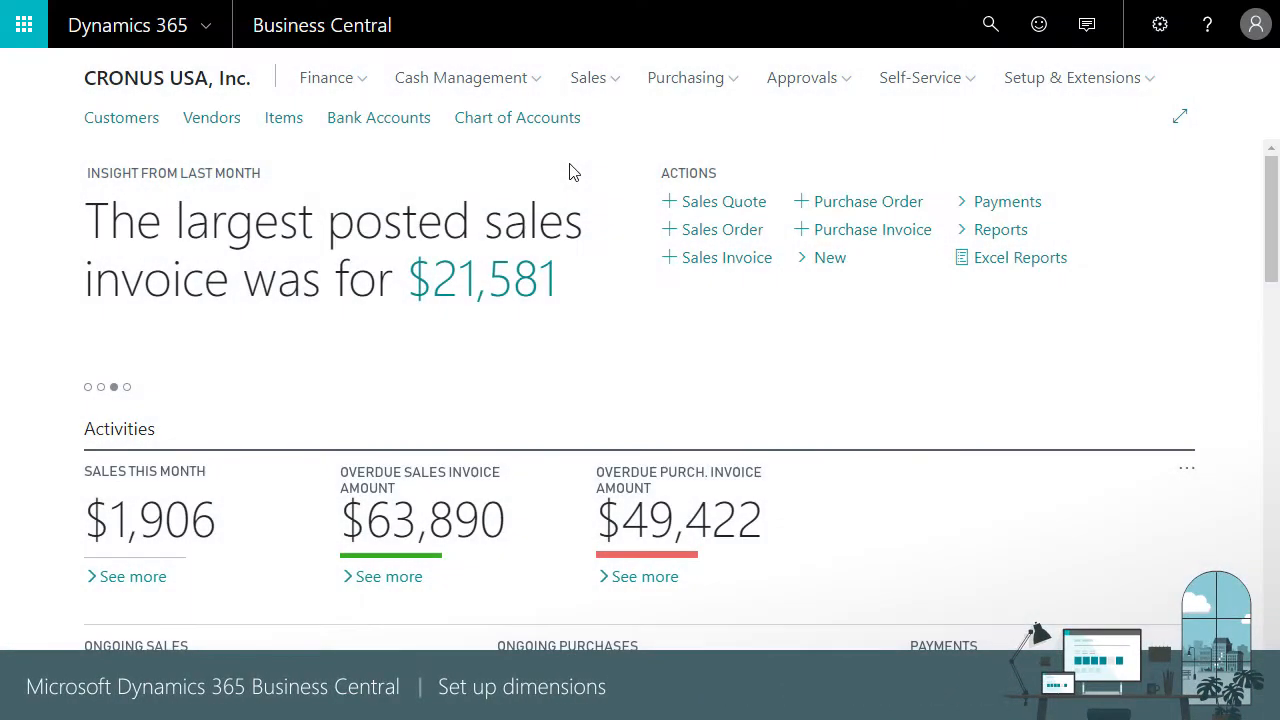
mouse_move(837, 119)
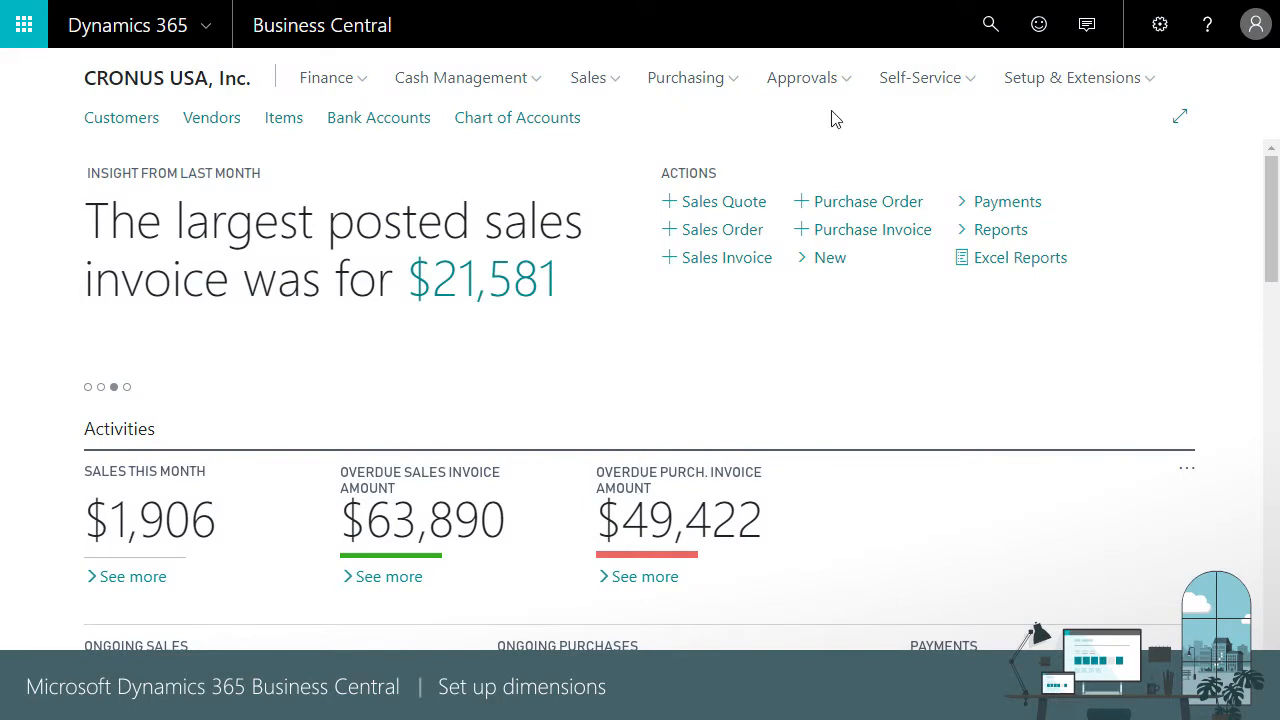
Step: Go to Manual Setup under Setup & Extensions
click(1072, 77)
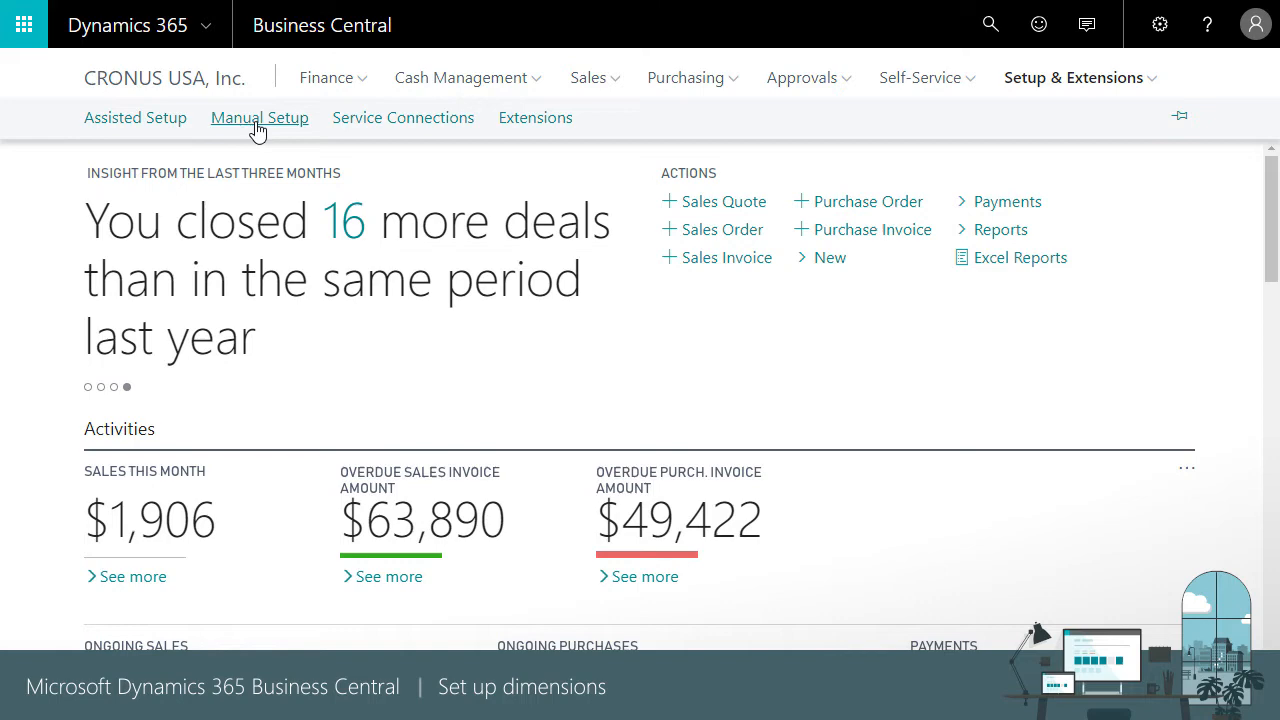
click(259, 117)
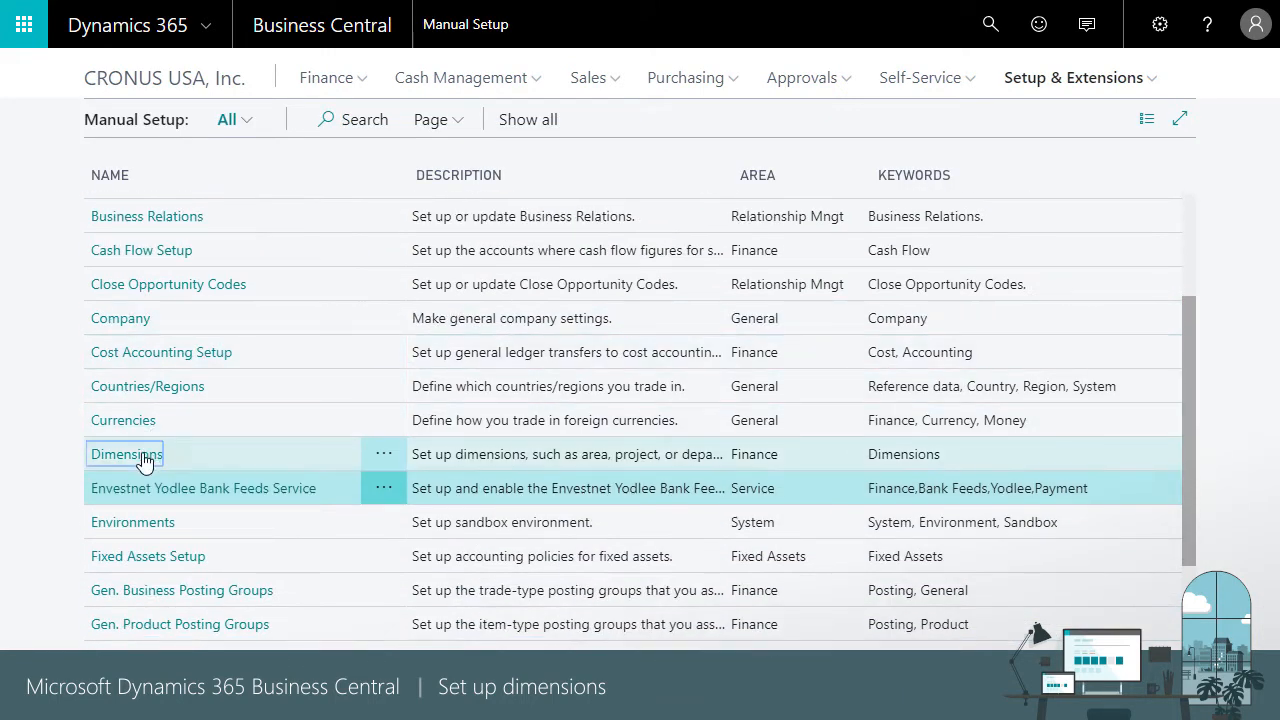
Step: Review DEPARTMENT dimension values ADM, PROD and SALES, then close Dimensions
click(124, 453)
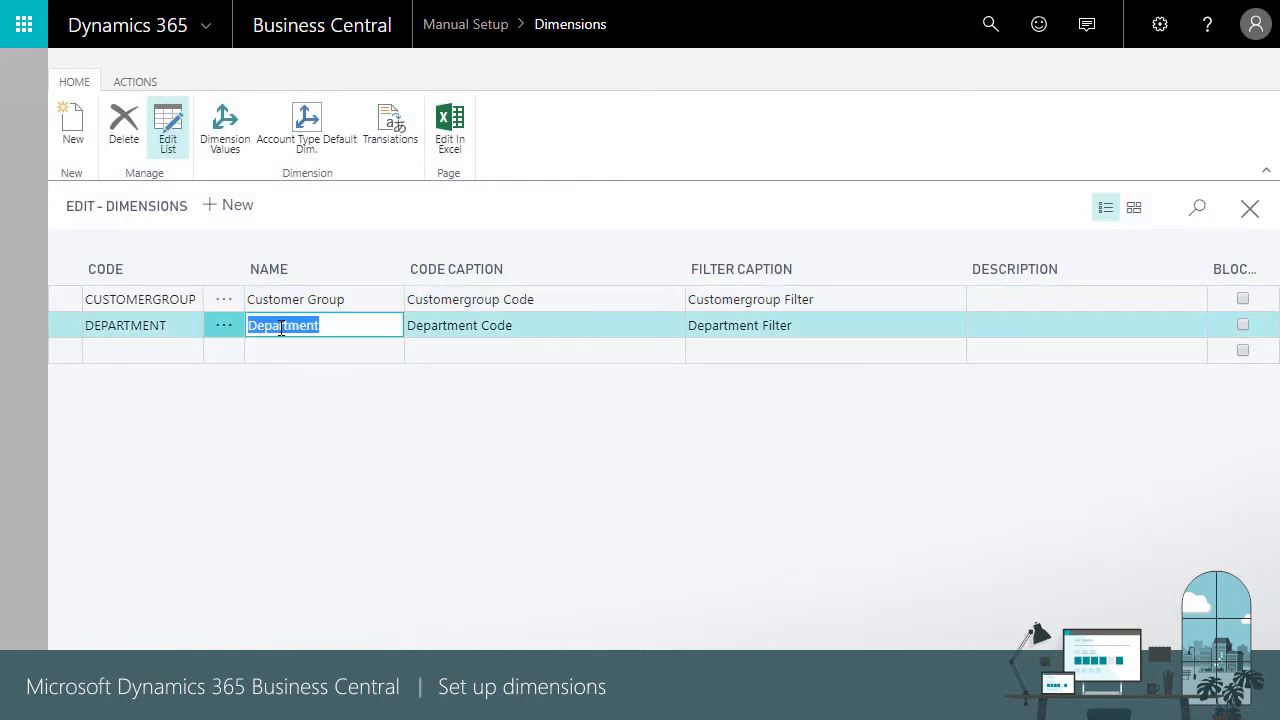
mouse_move(226, 128)
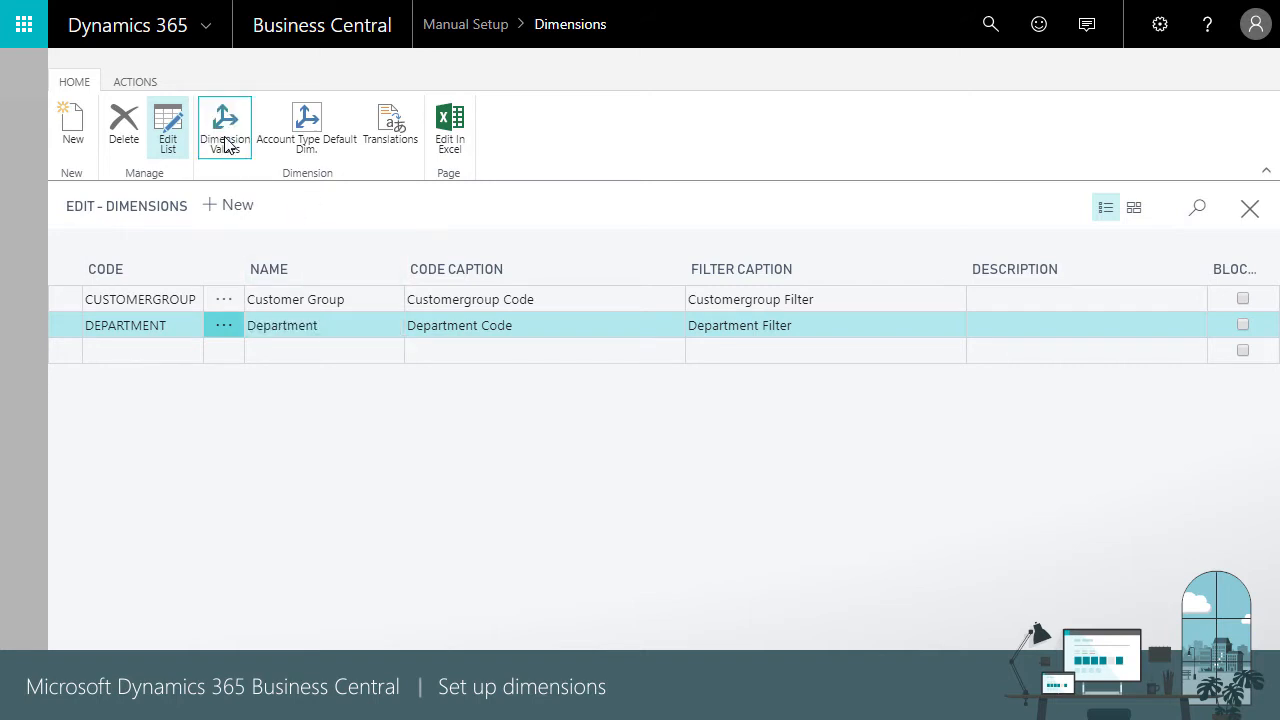
click(224, 123)
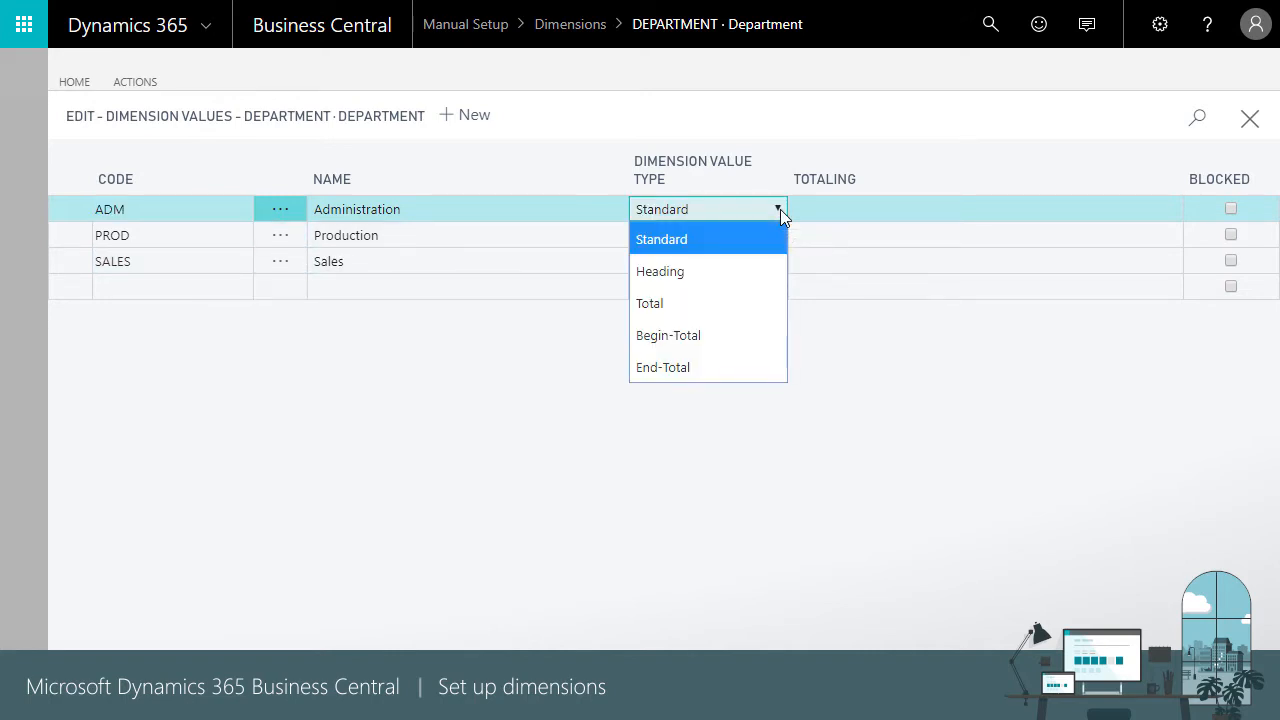
click(661, 238)
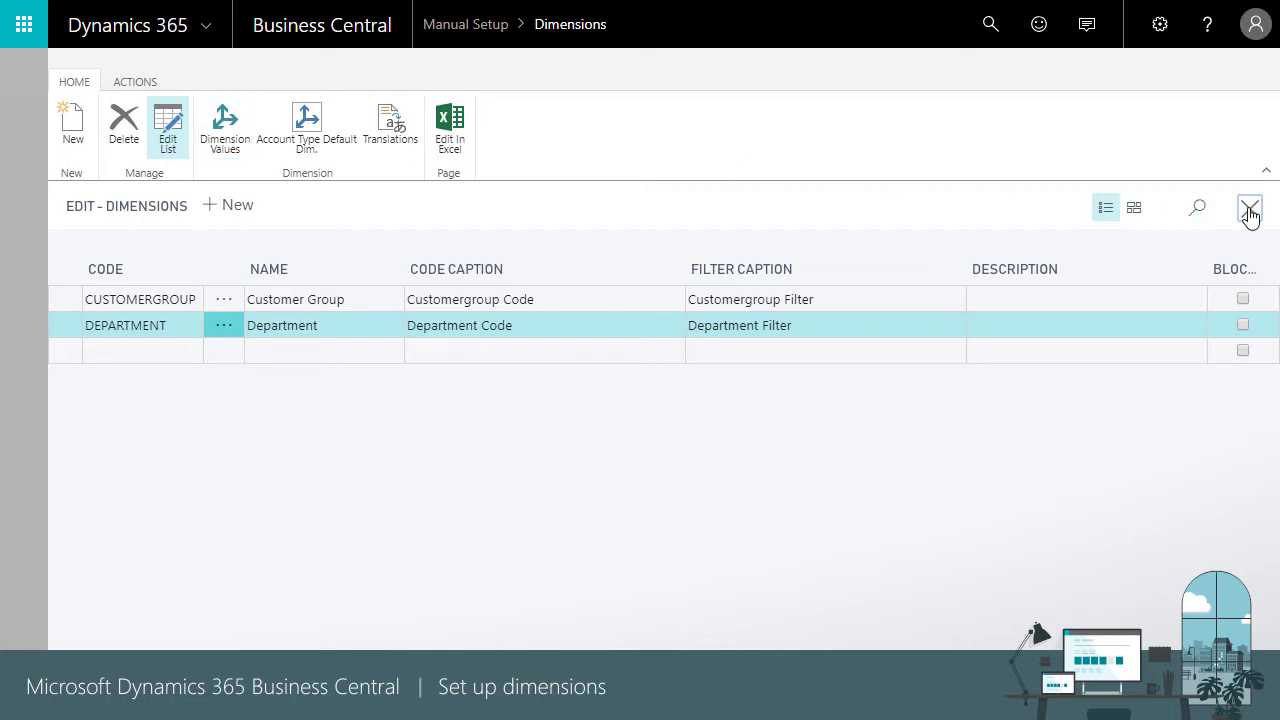
click(1249, 207)
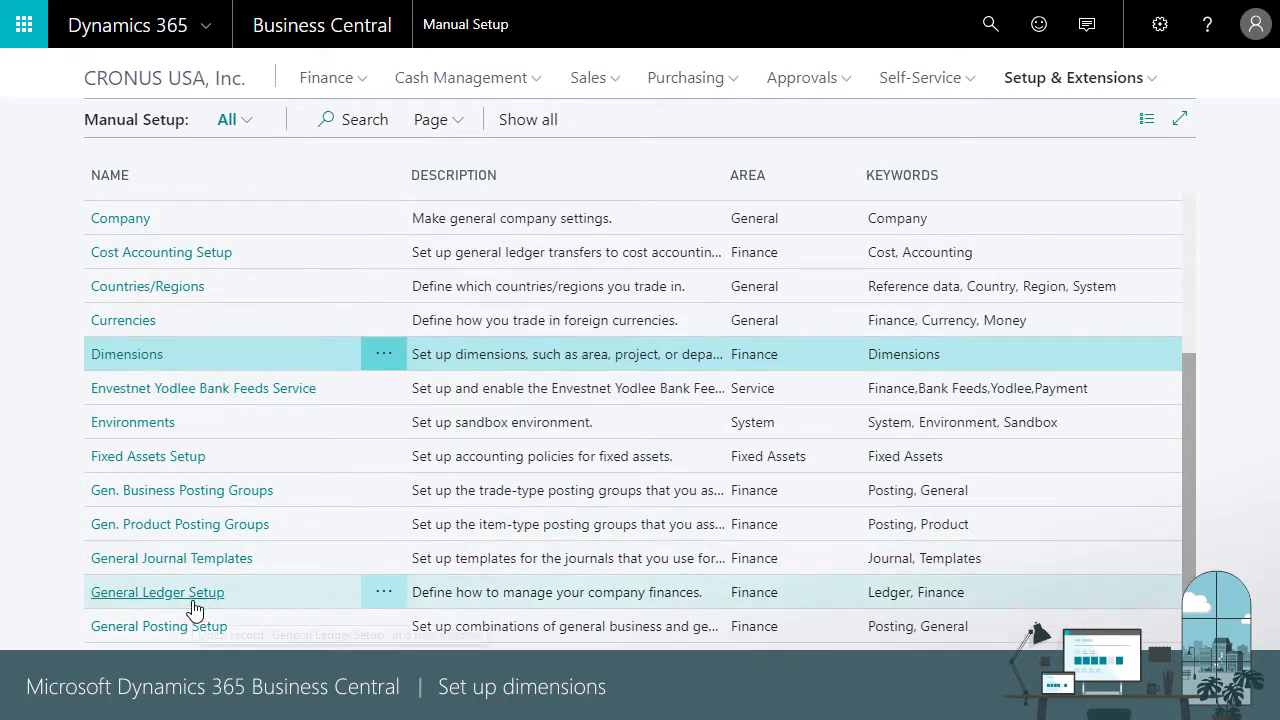
Step: Confirm DEPARTMENT and CUSTOMERGROUP as global dimensions in General Ledger Setup, then close it
click(157, 592)
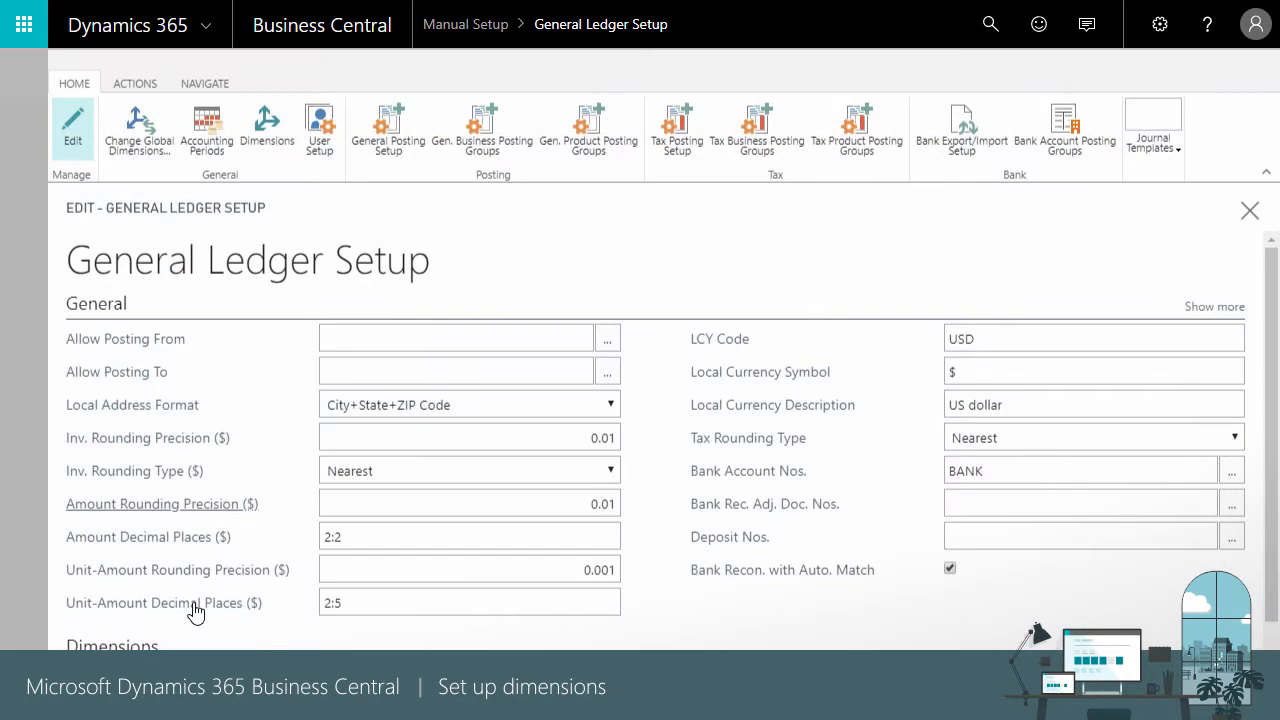
click(455, 337)
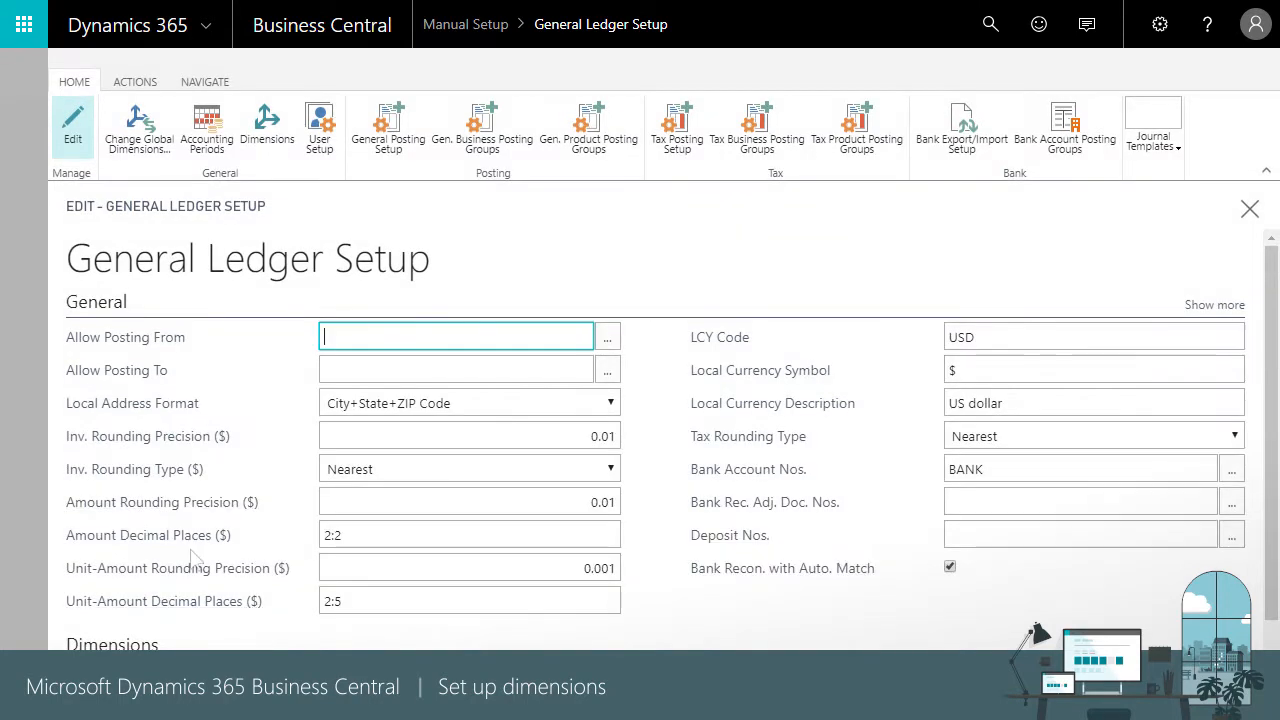
click(139, 125)
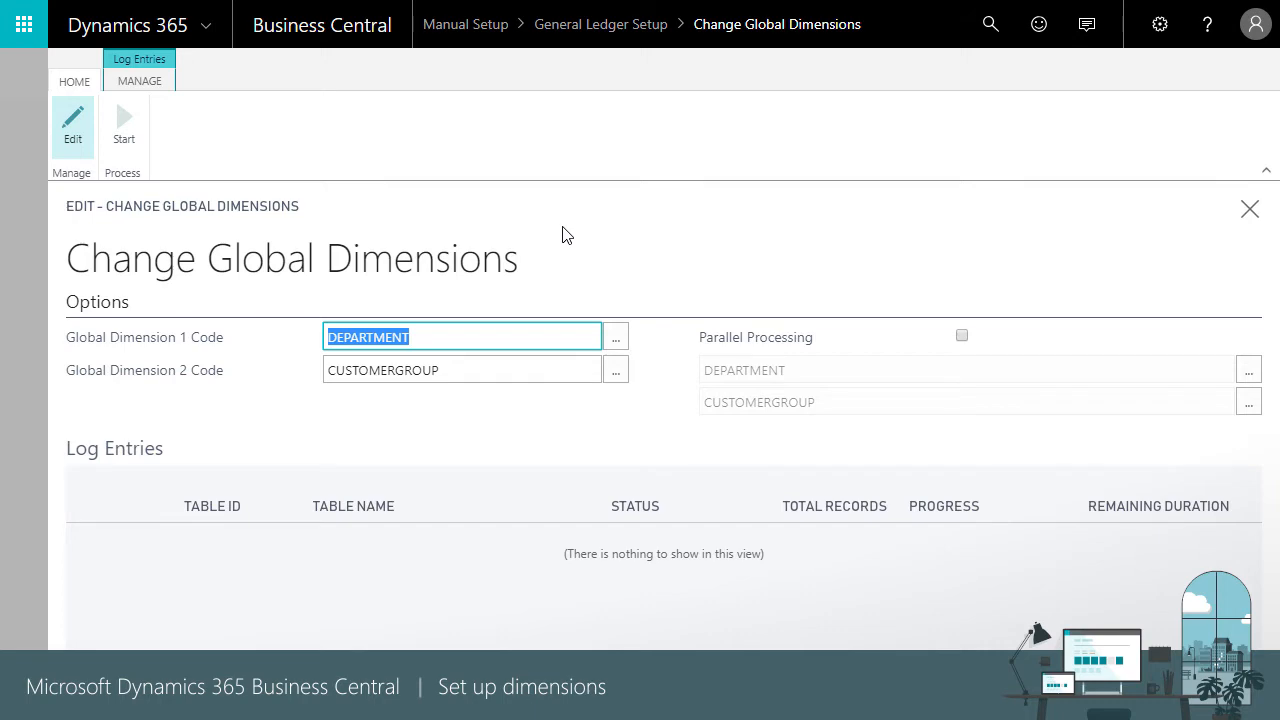
mouse_move(578, 234)
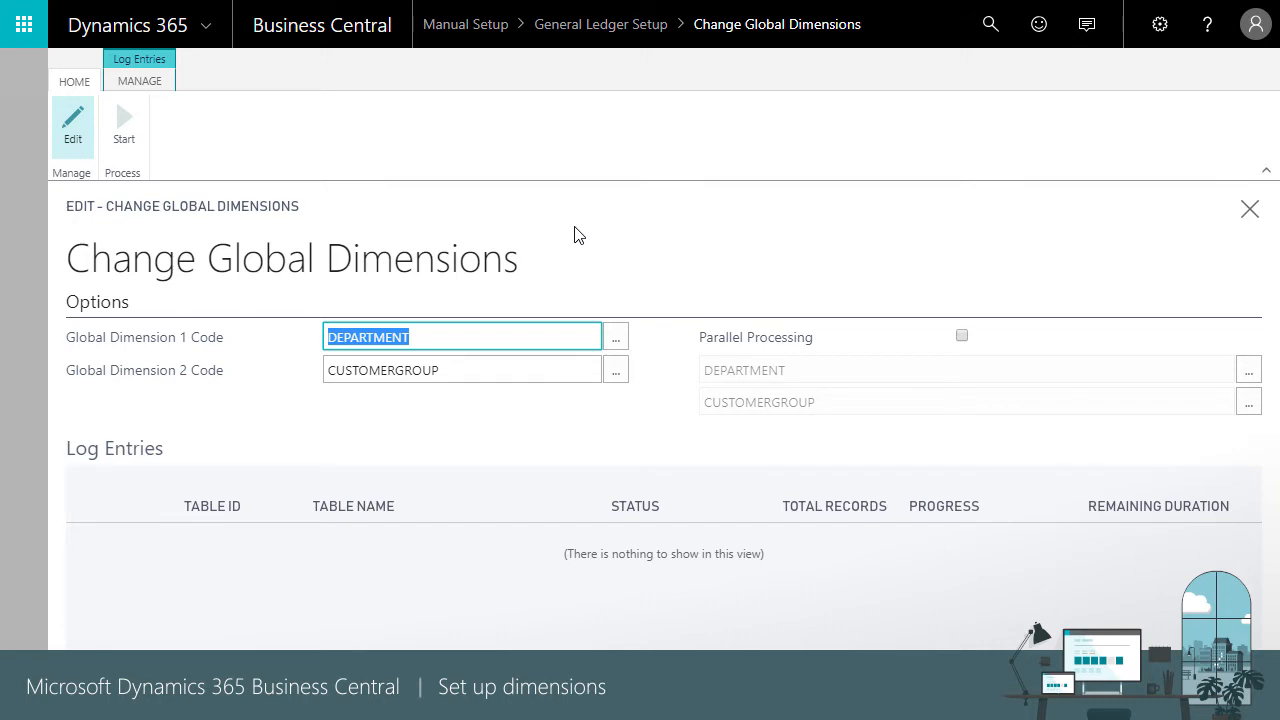
click(1249, 208)
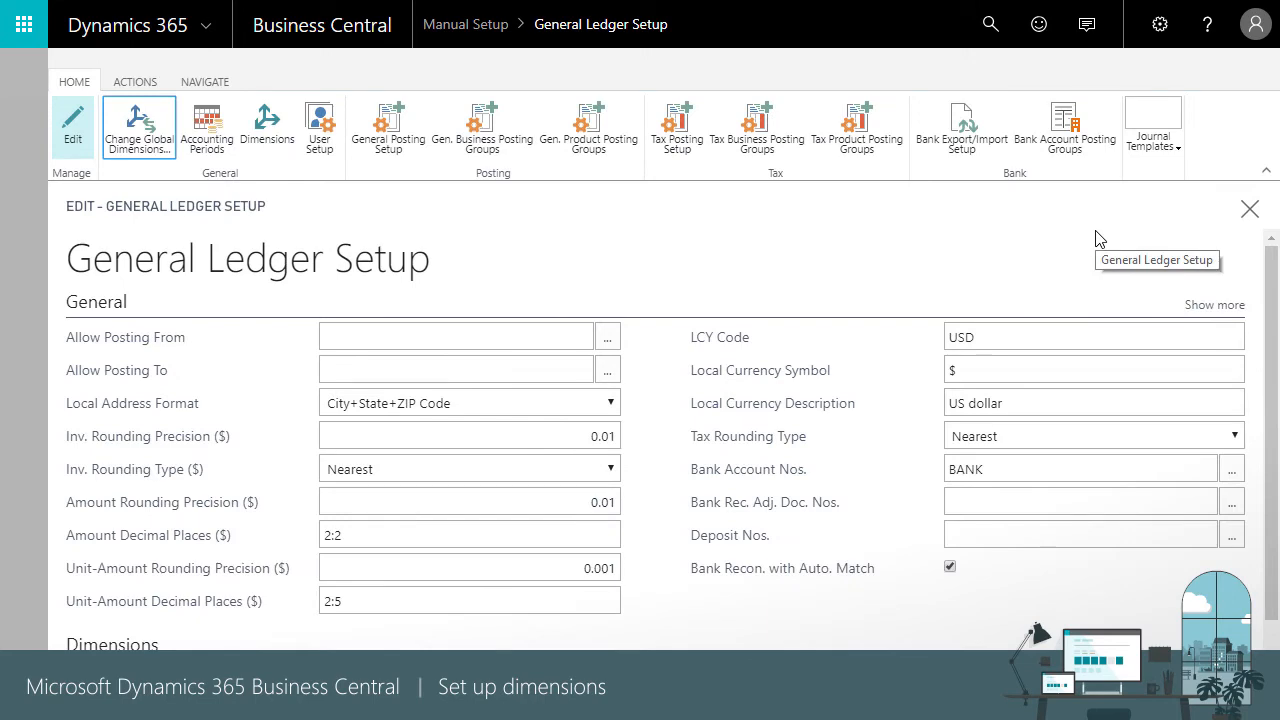
click(1249, 208)
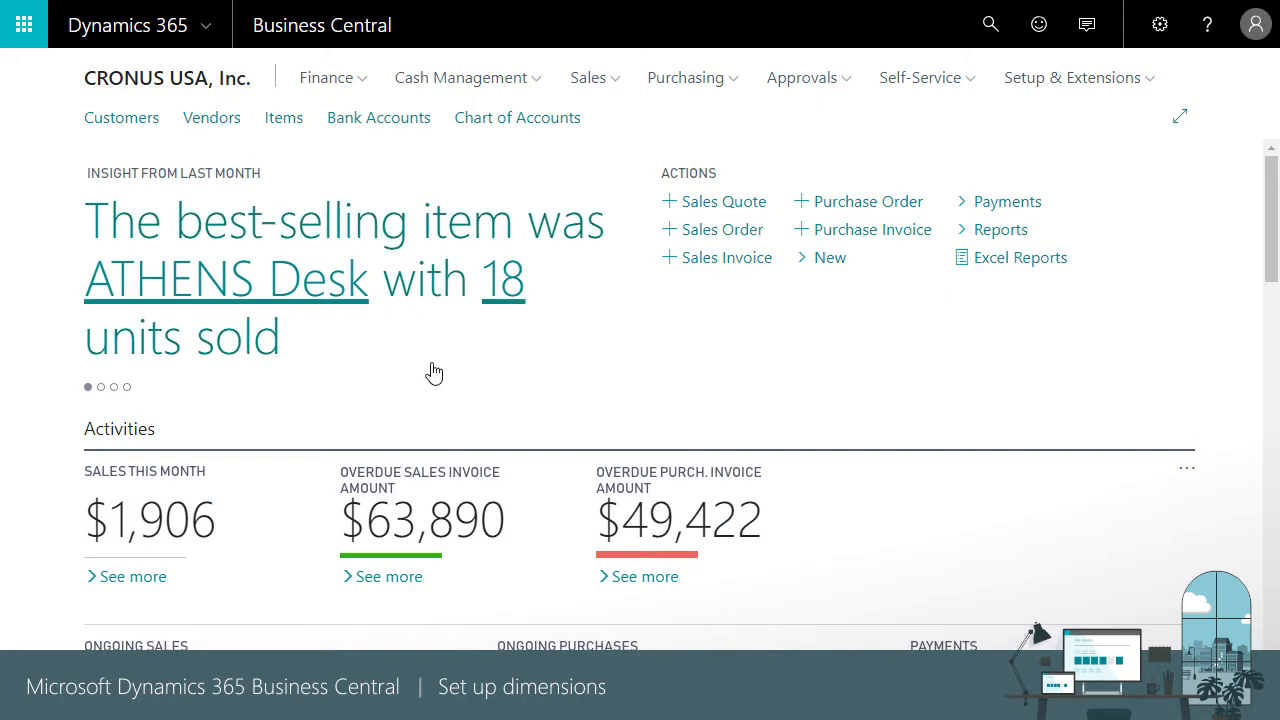
mouse_move(121, 117)
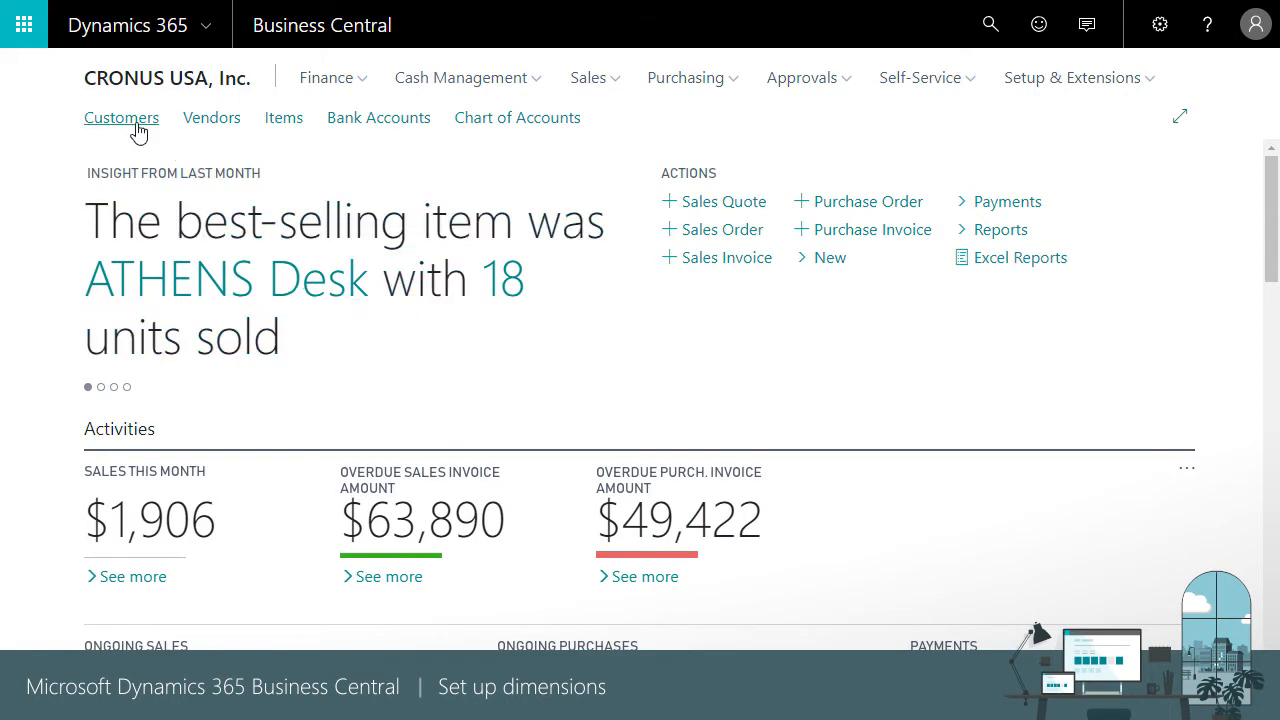
Step: Give customer 30000 School of Fine Art default dimension DEPARTMENT SALES with Same Code posting
click(121, 118)
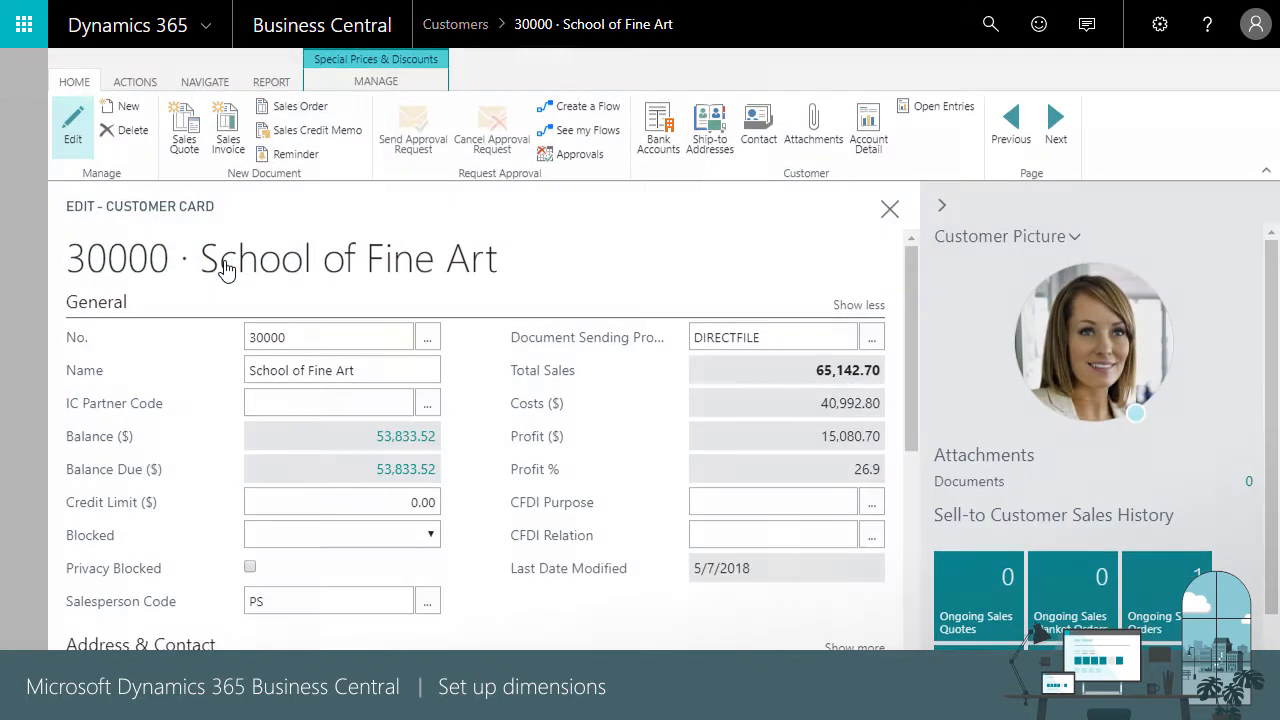
click(328, 336)
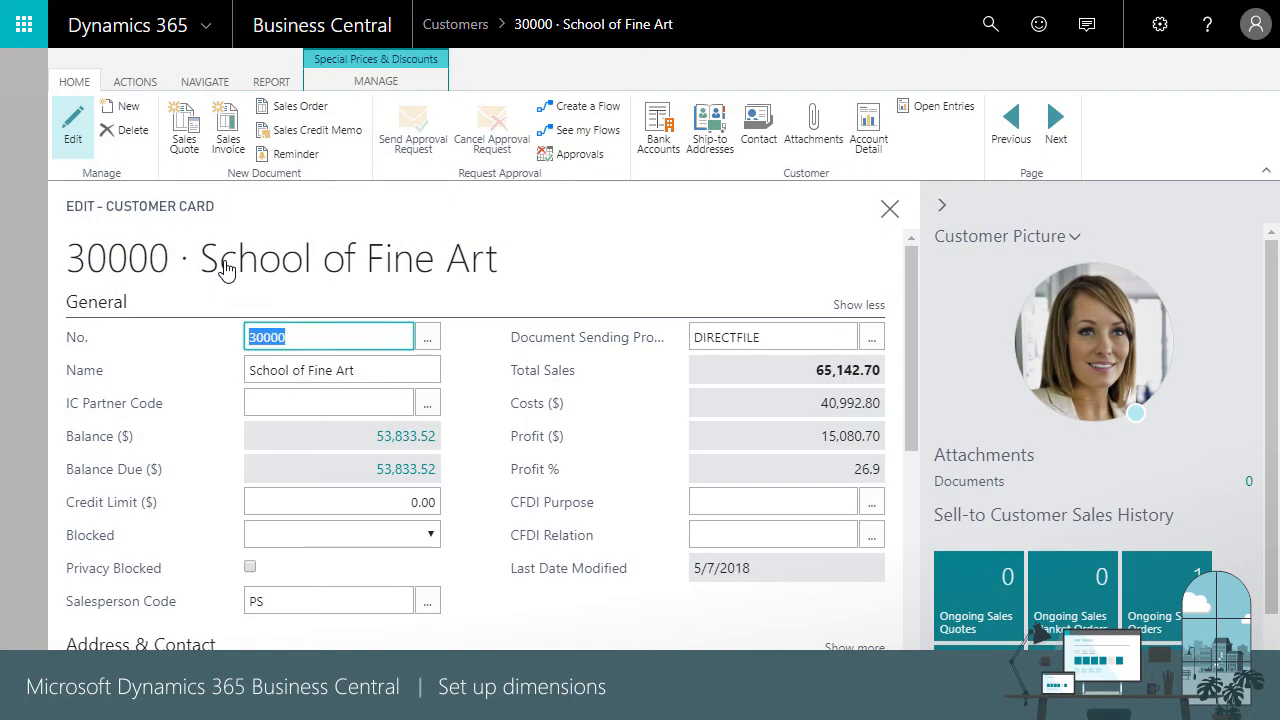
click(204, 81)
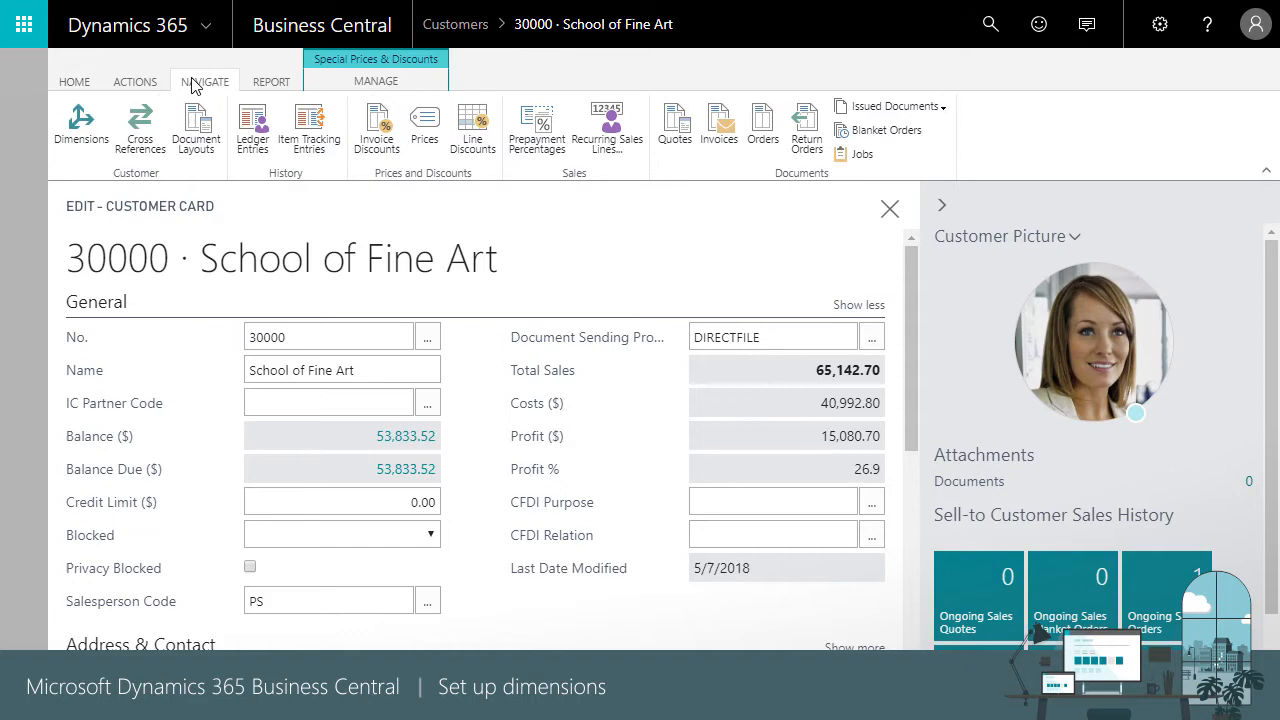
click(78, 118)
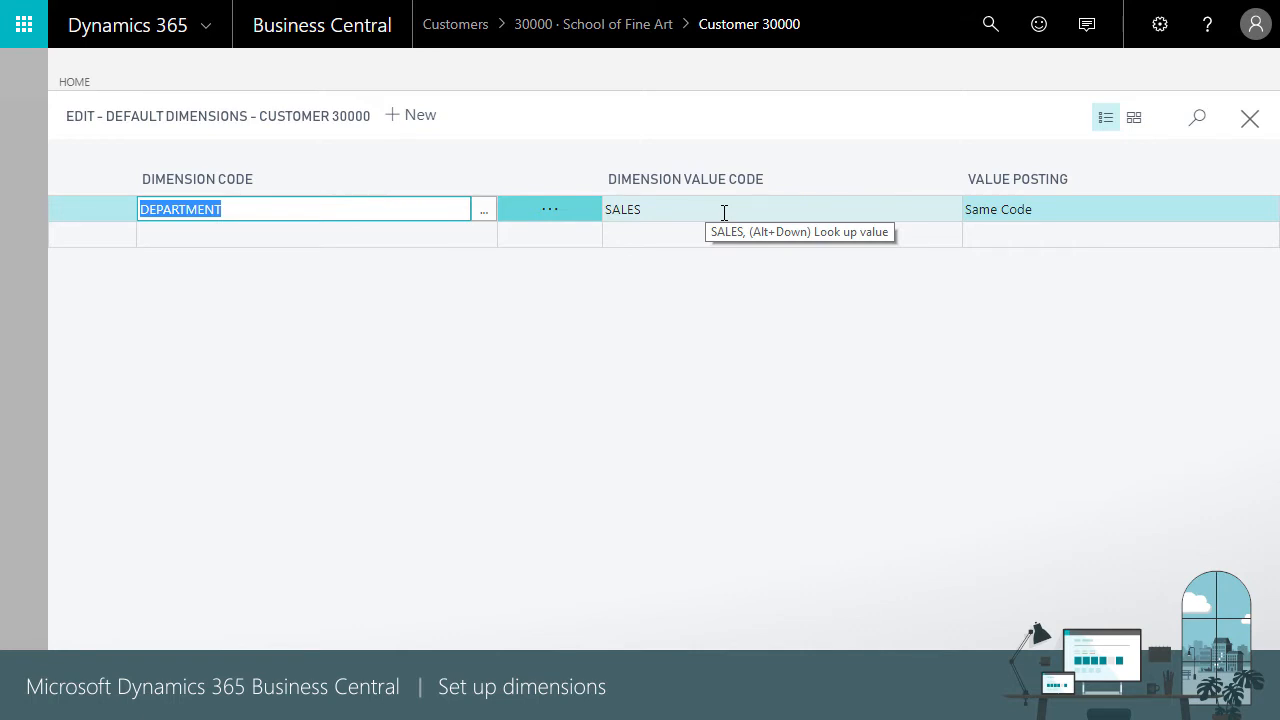
mouse_move(1060, 218)
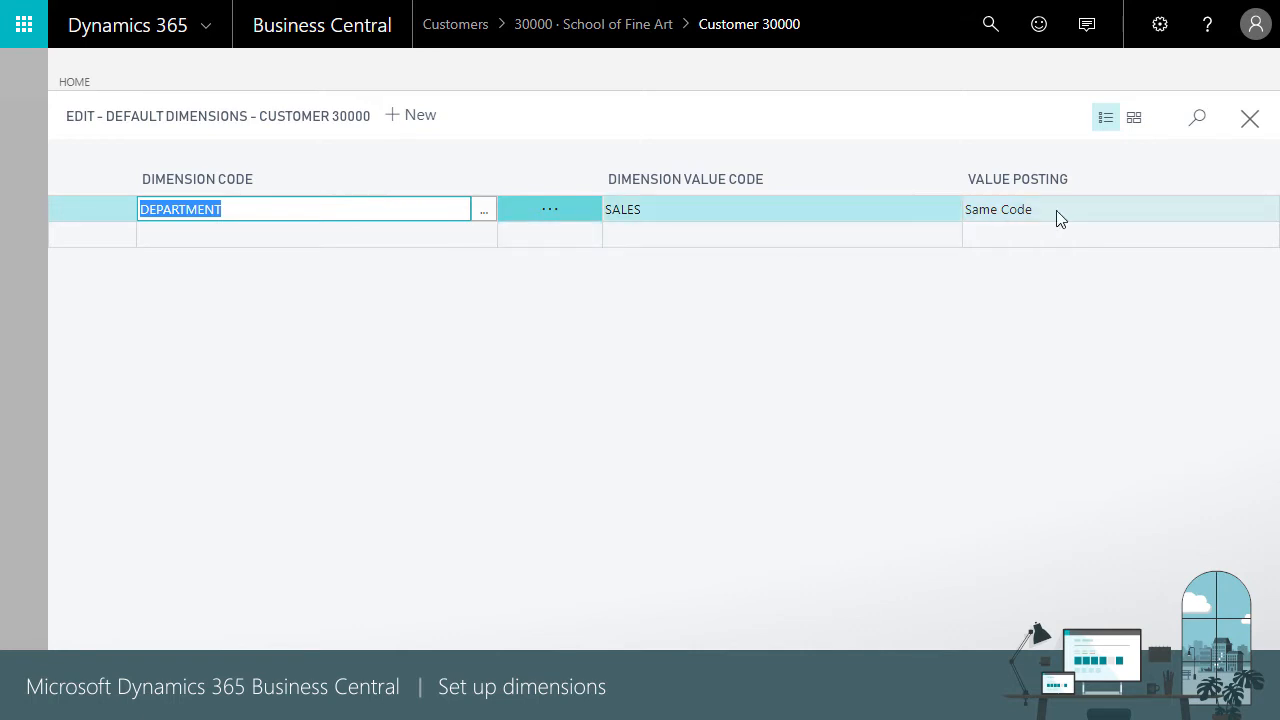
click(1120, 209)
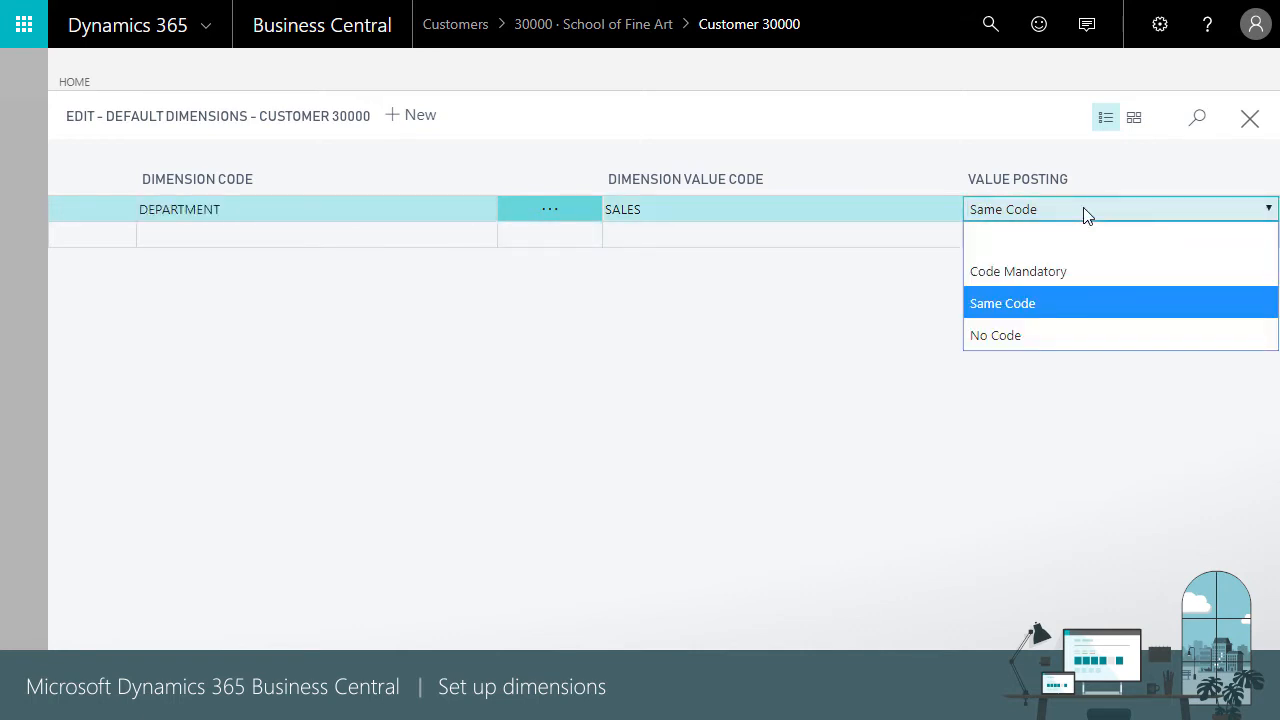
click(1002, 303)
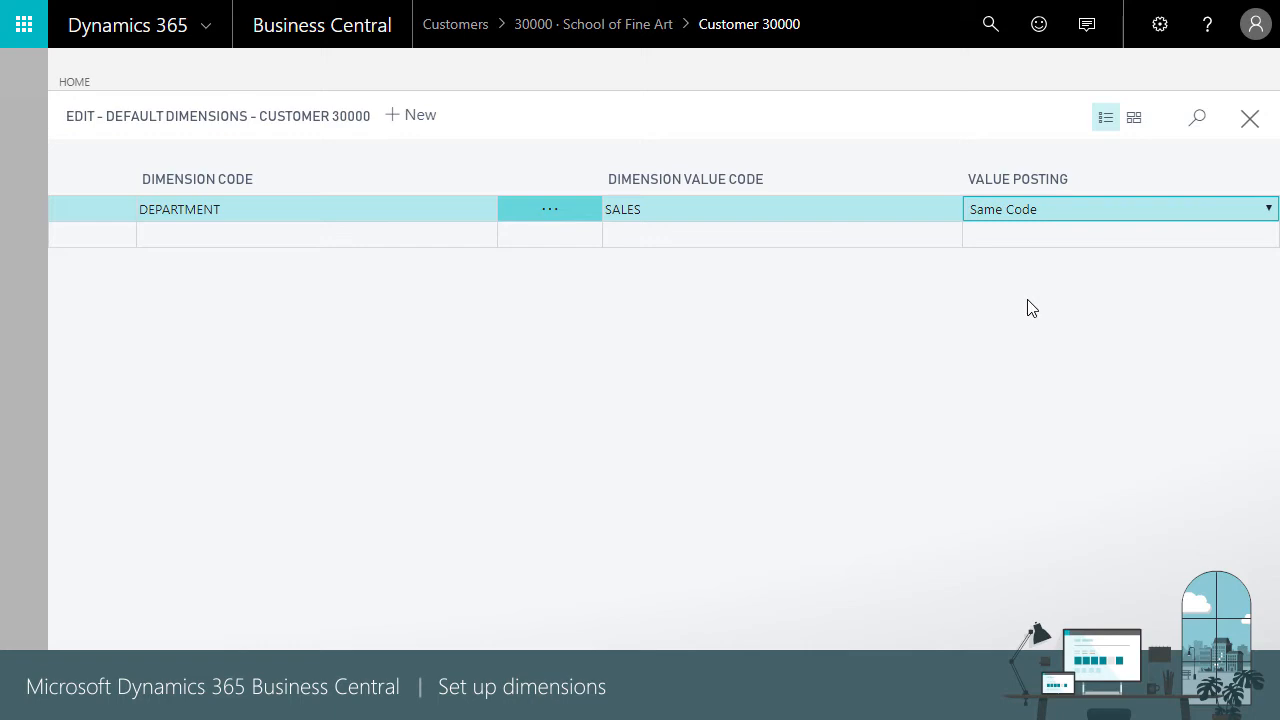
click(1249, 118)
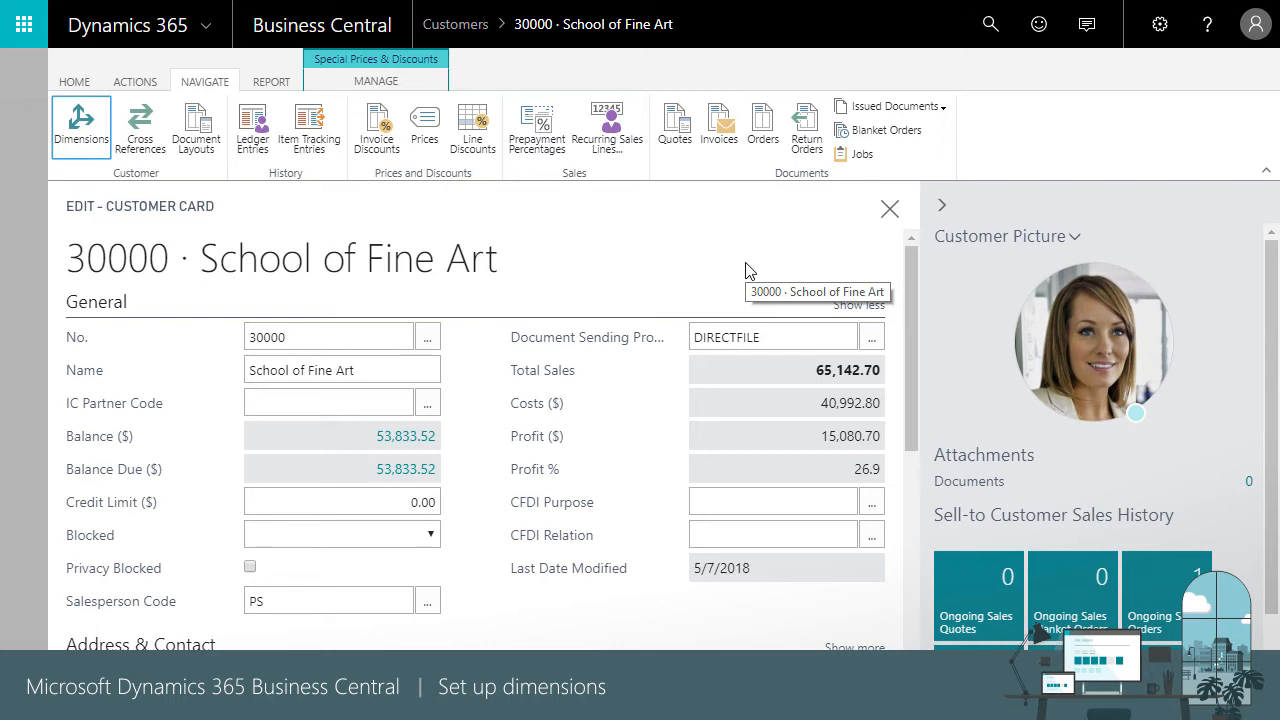
Step: Set SALES dimension priorities: Customer 1, Salesperson/Purchaser 2, Item 3
click(989, 24)
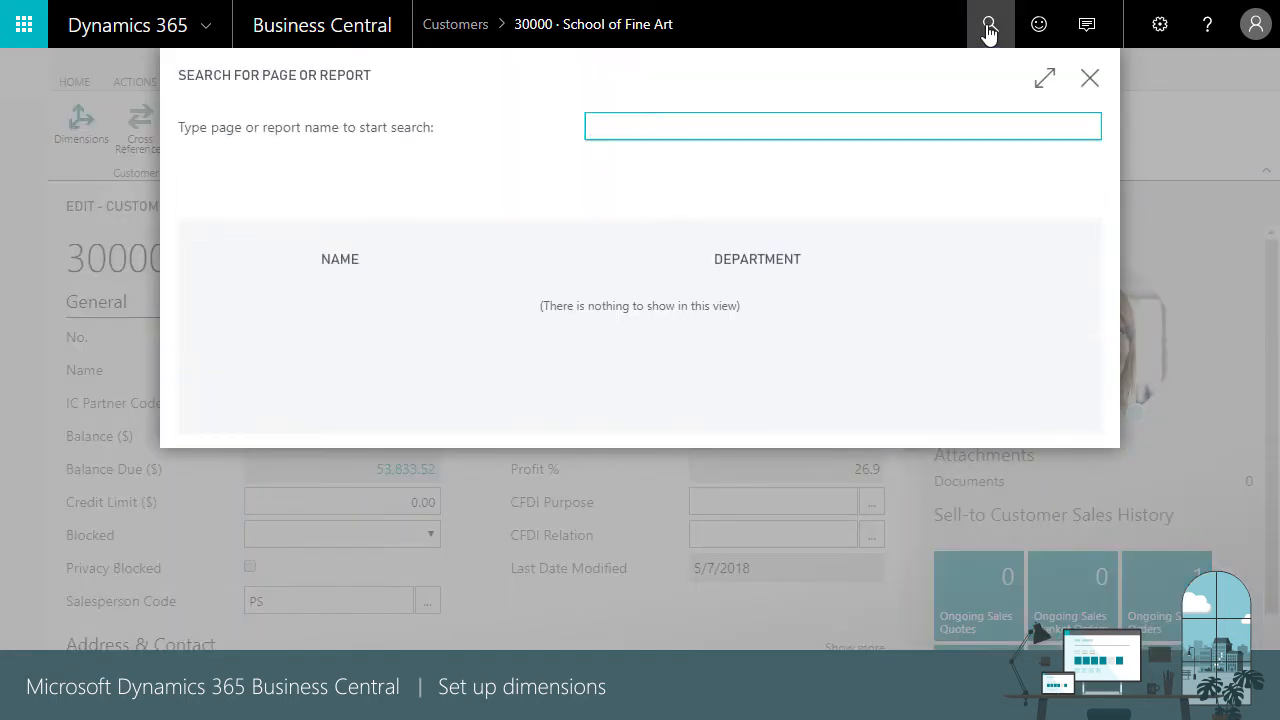
text(default)
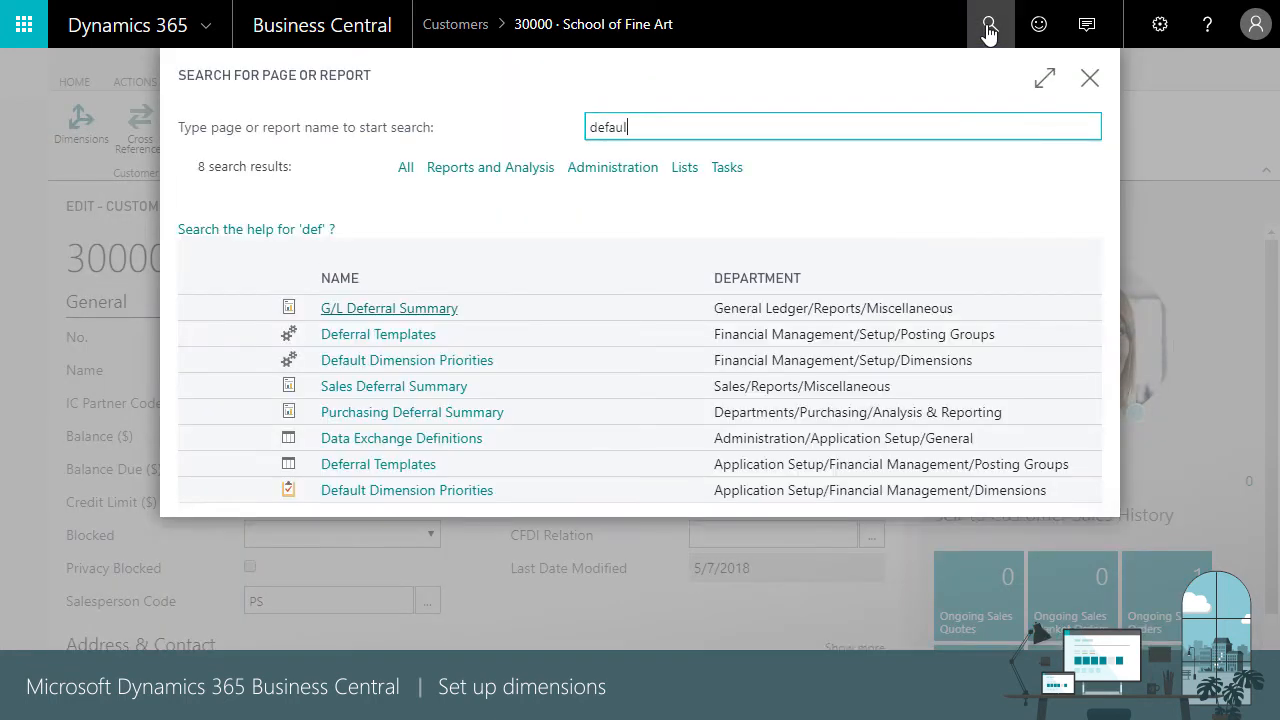
click(407, 360)
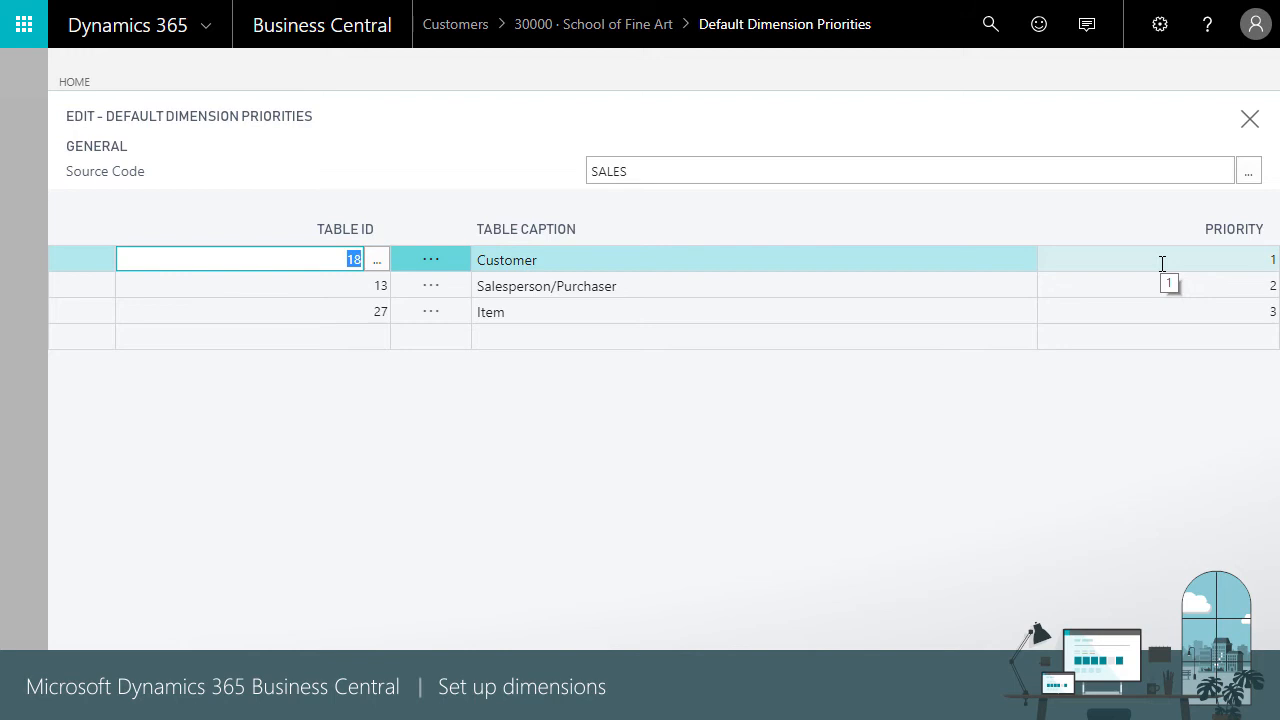
click(1162, 259)
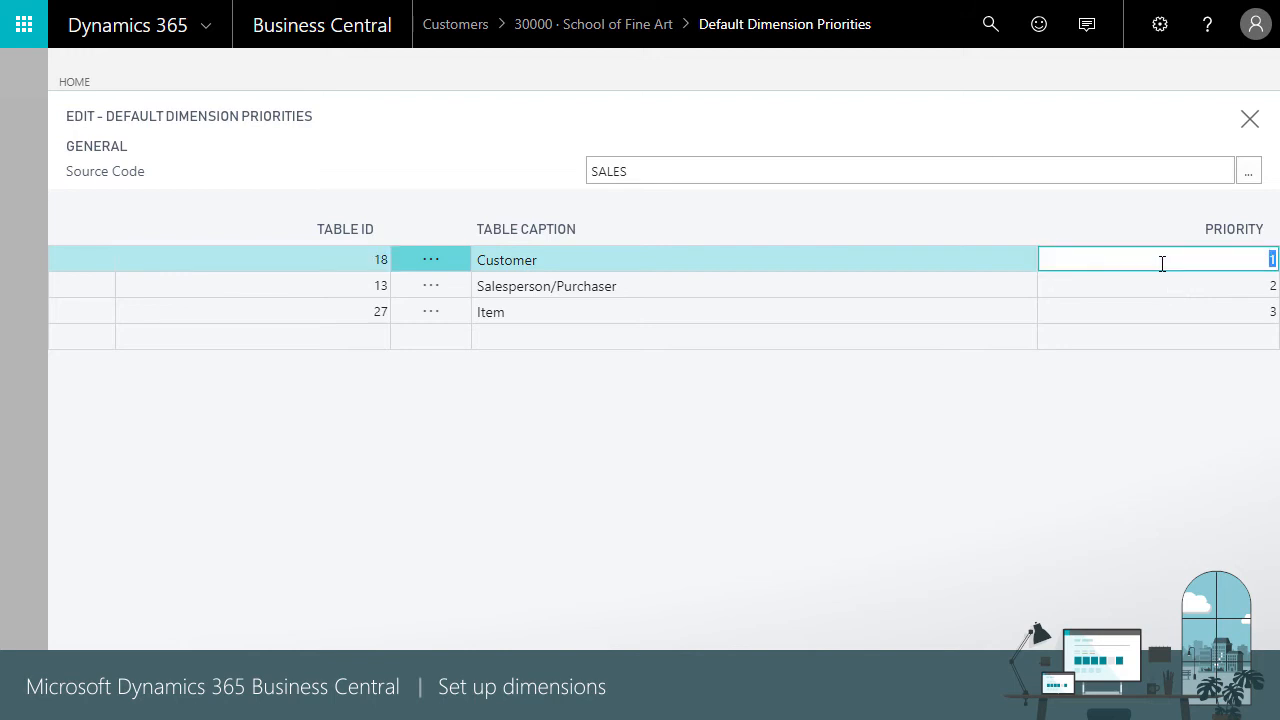
click(1155, 285)
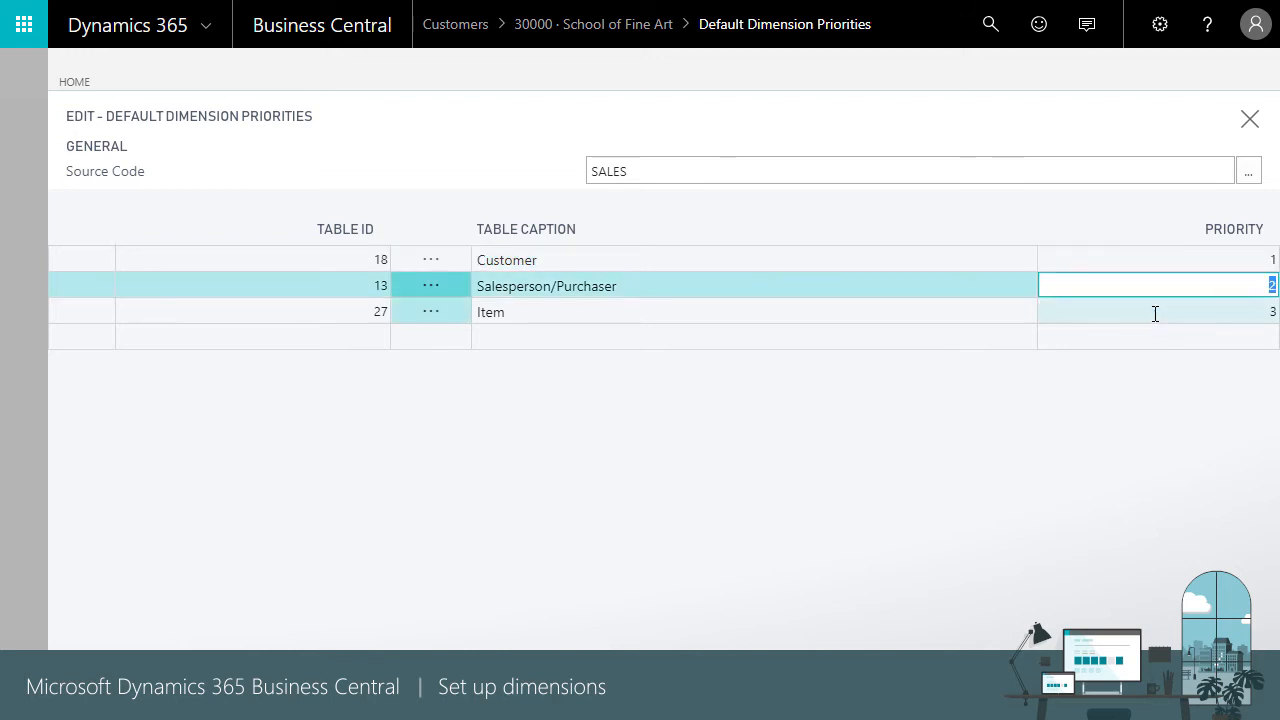
click(1155, 311)
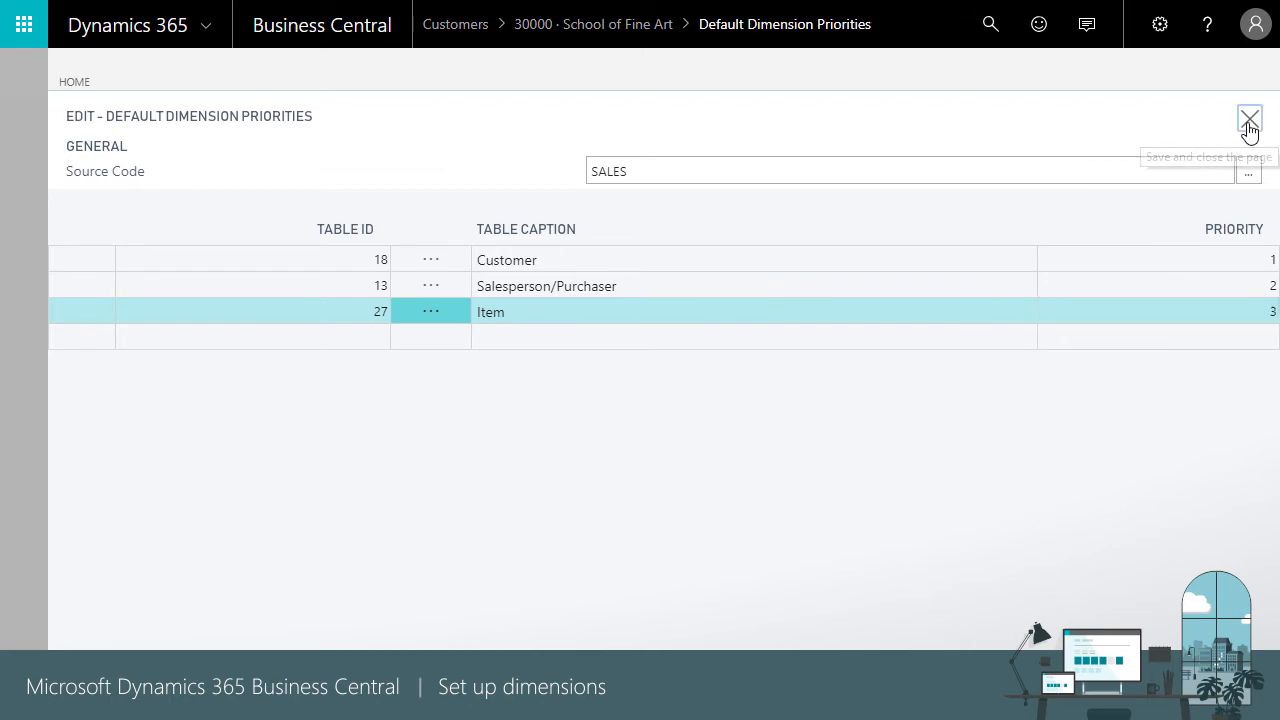
click(1248, 117)
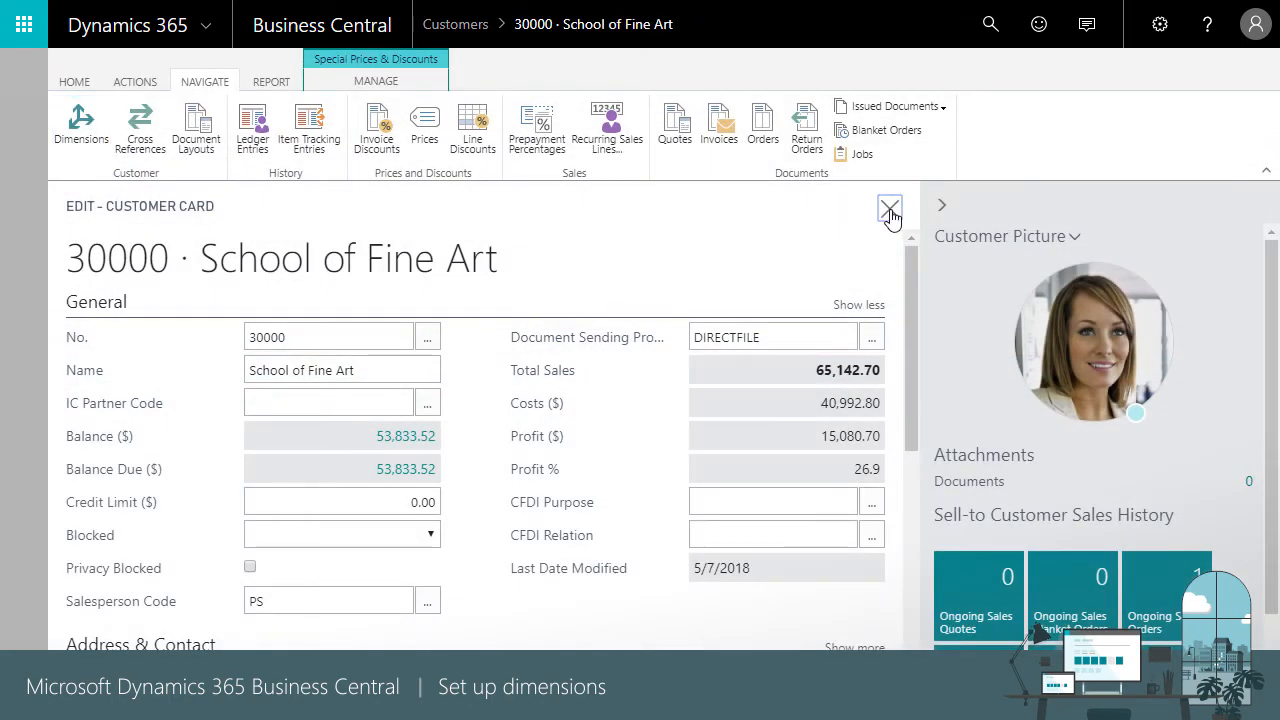
Step: Close the customer card and open sales invoice S-INV102202 from Sales Invoices
click(889, 208)
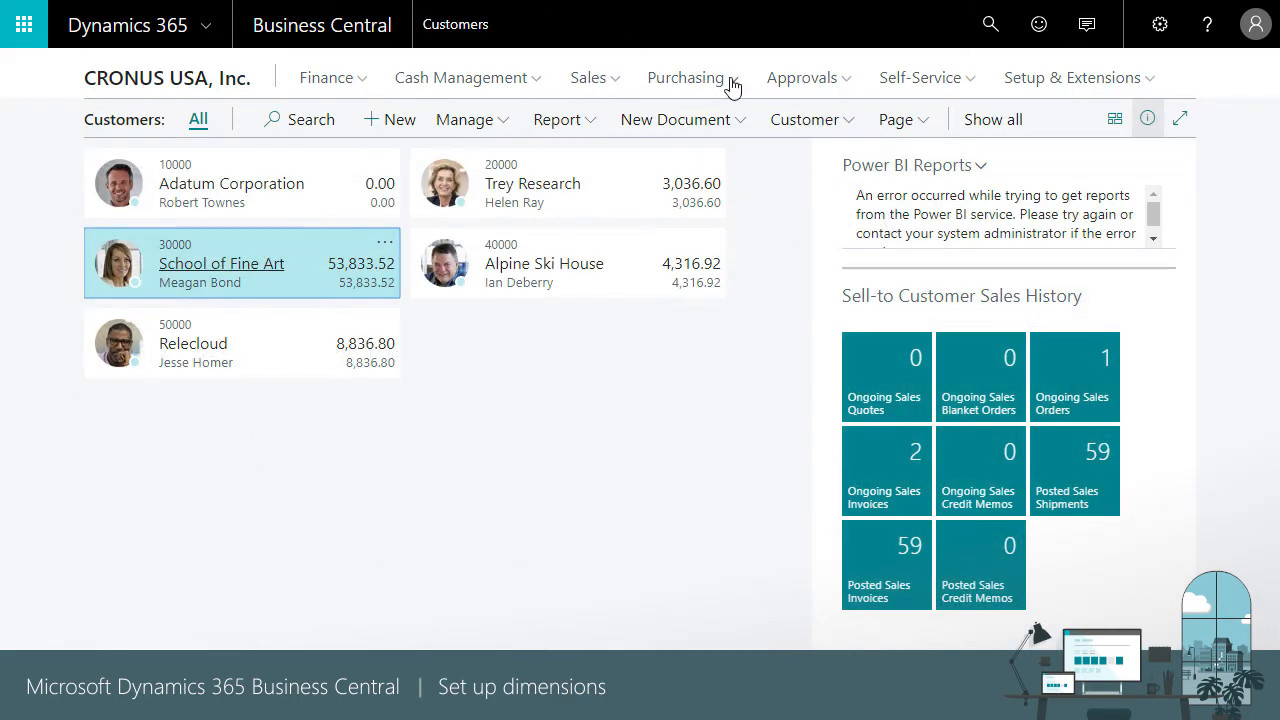
click(588, 77)
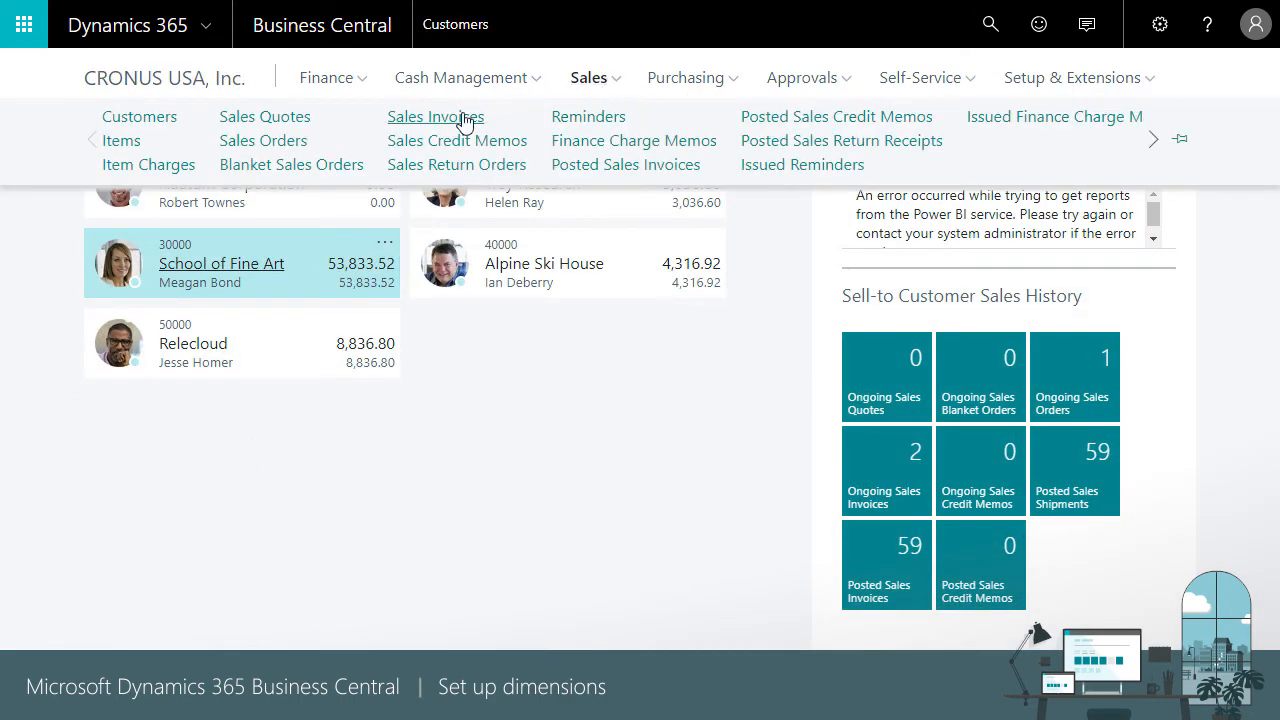
click(442, 116)
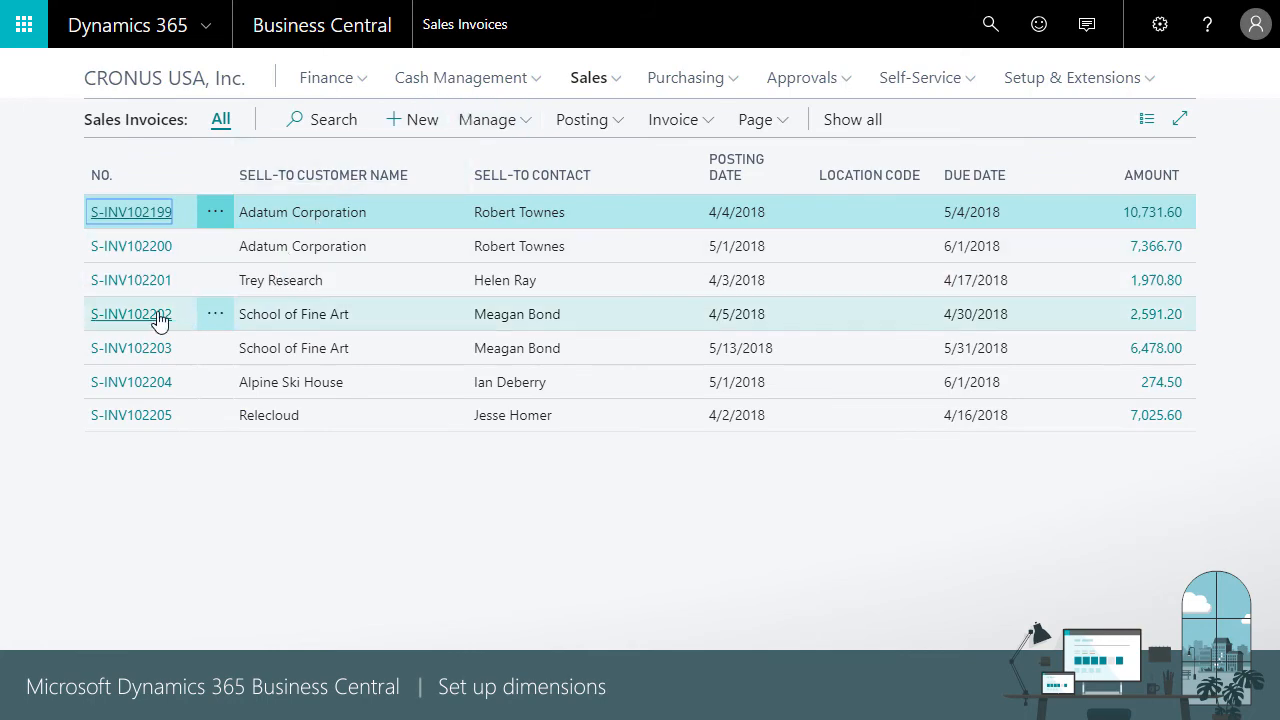
click(130, 314)
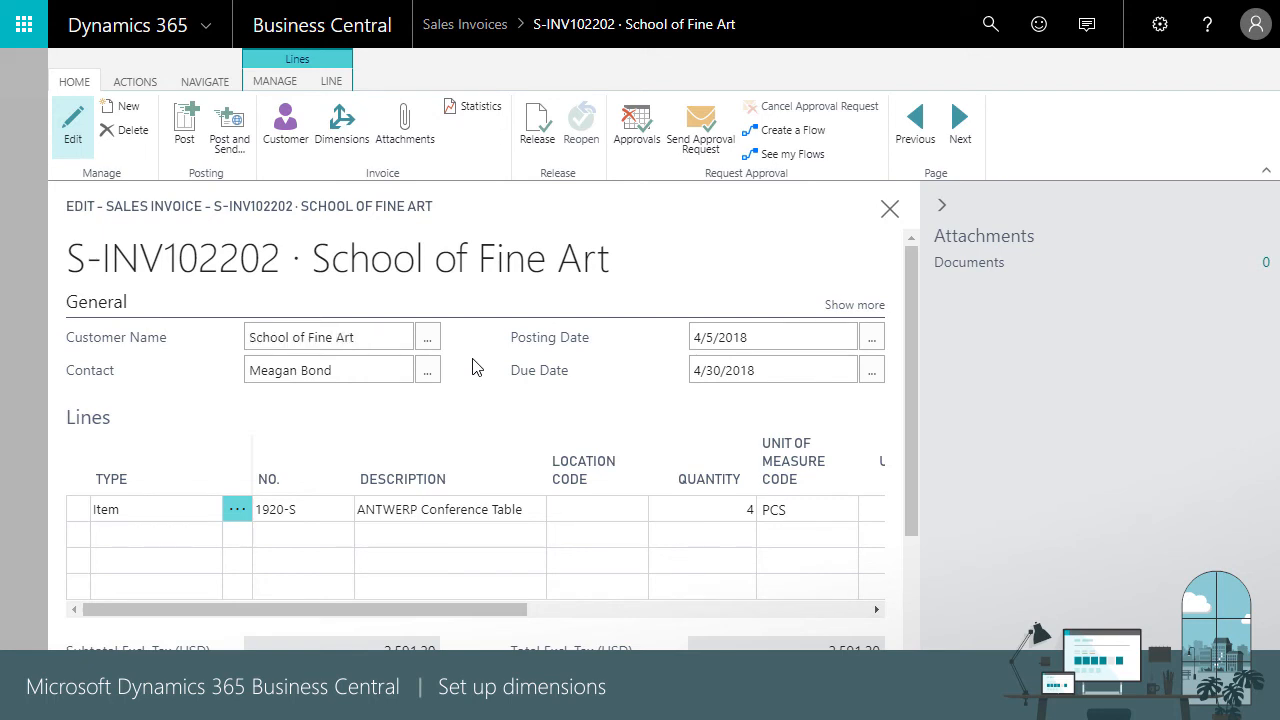
mouse_move(342, 125)
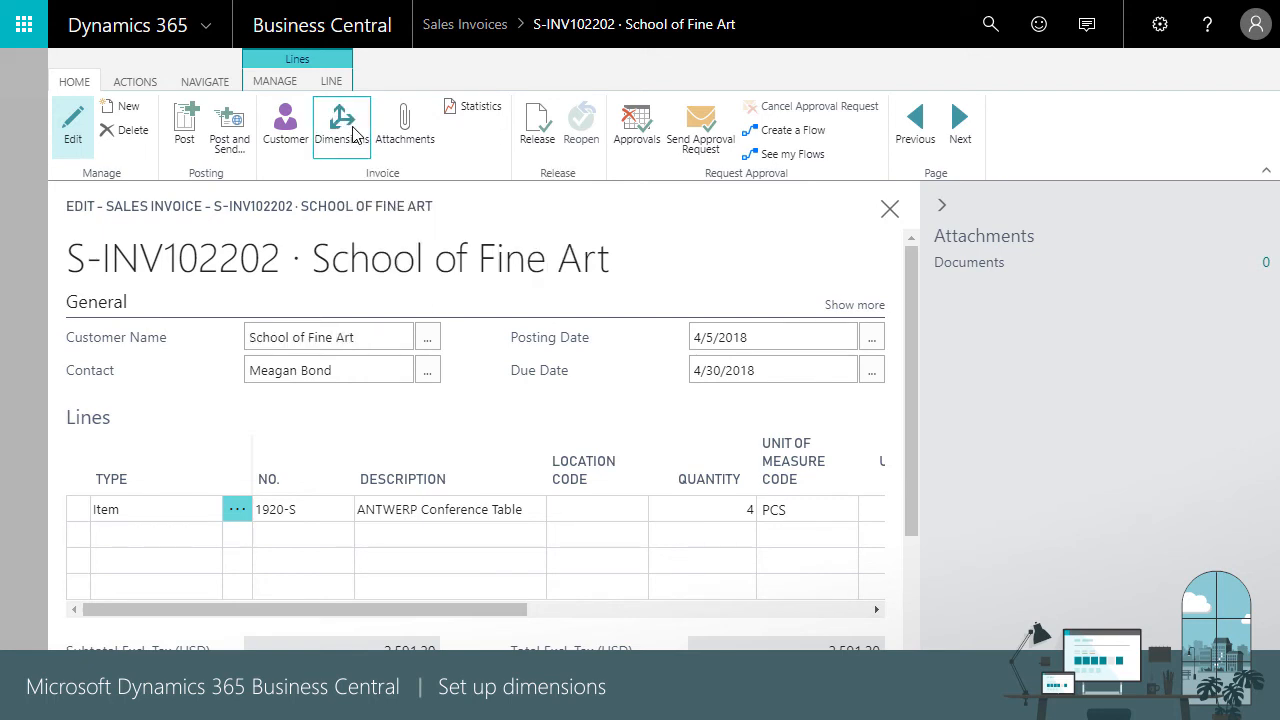
Step: Change the invoice's DEPARTMENT dimension to ADM and apply it to the lines
click(341, 118)
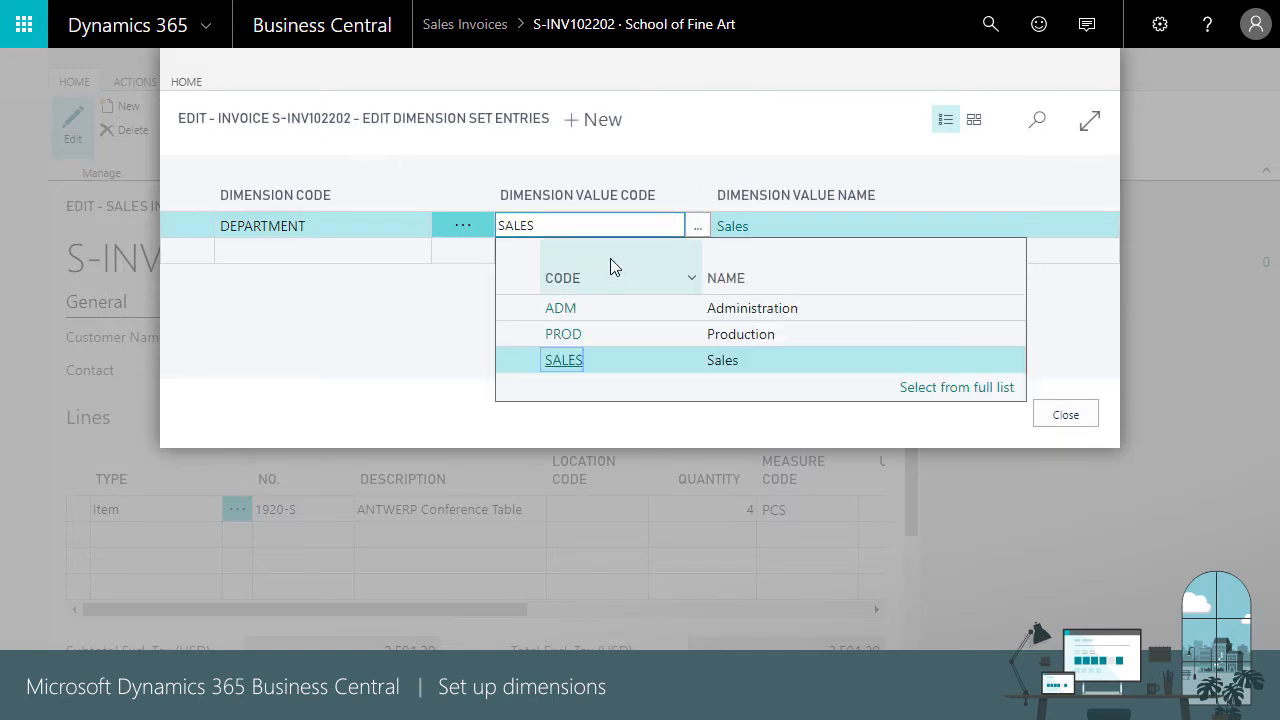
click(560, 307)
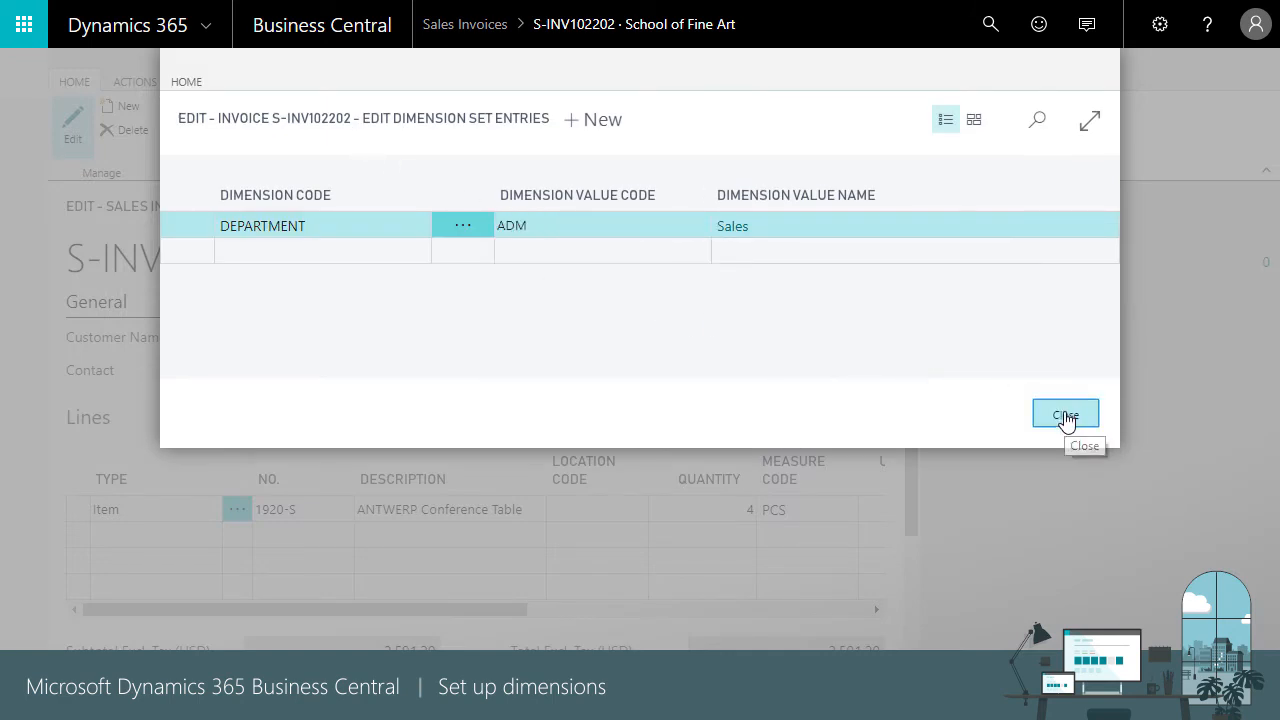
click(1065, 413)
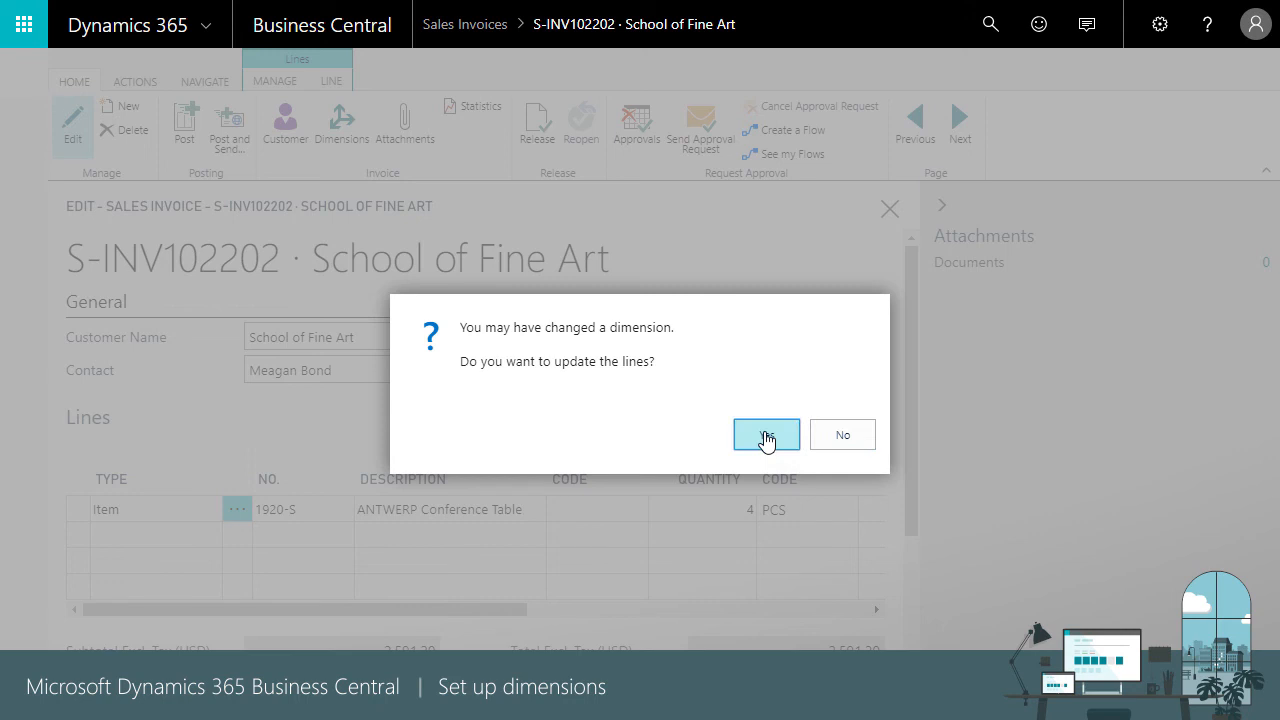
click(766, 434)
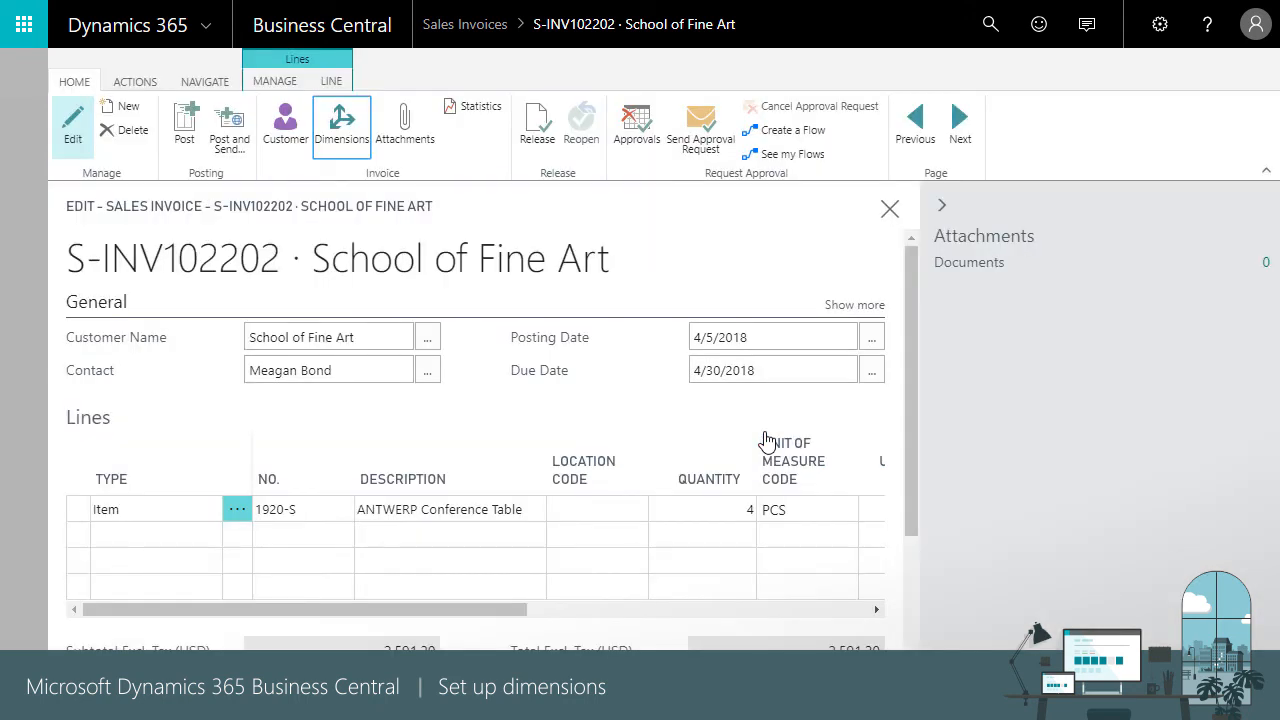
mouse_move(889, 210)
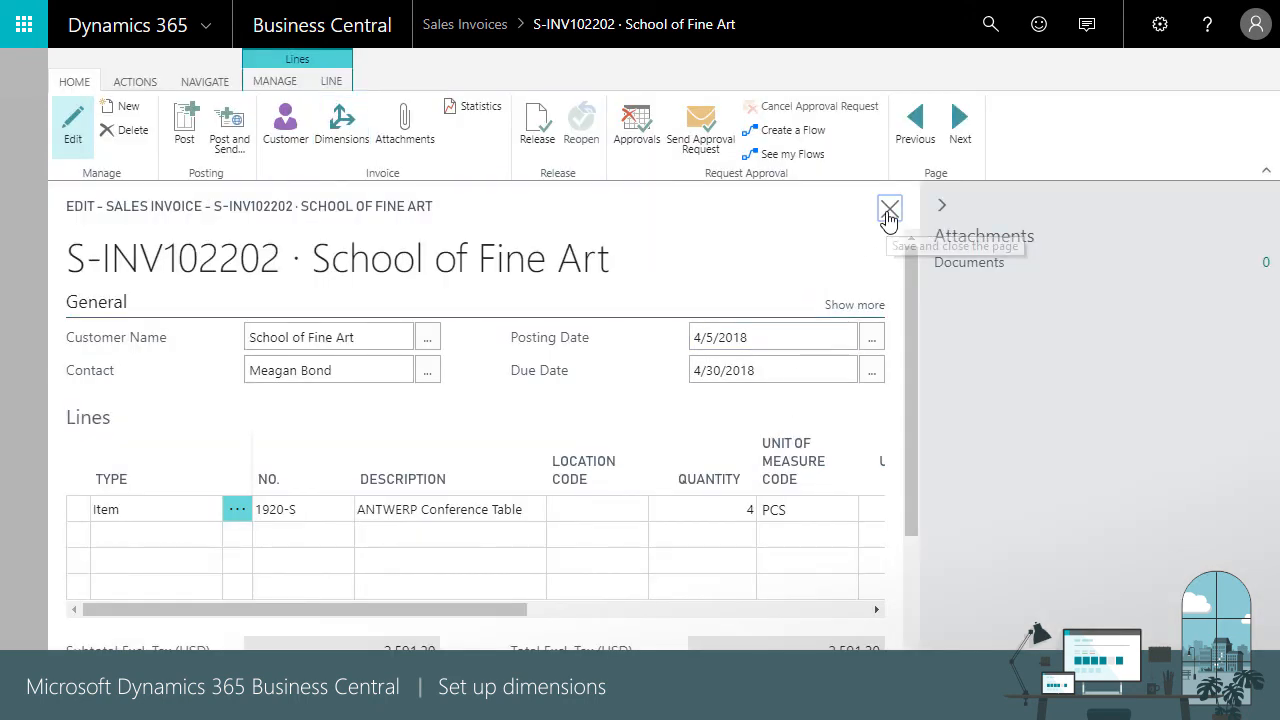
Step: Close the unposted invoice and return to the CRONUS USA, Inc. home page
click(889, 208)
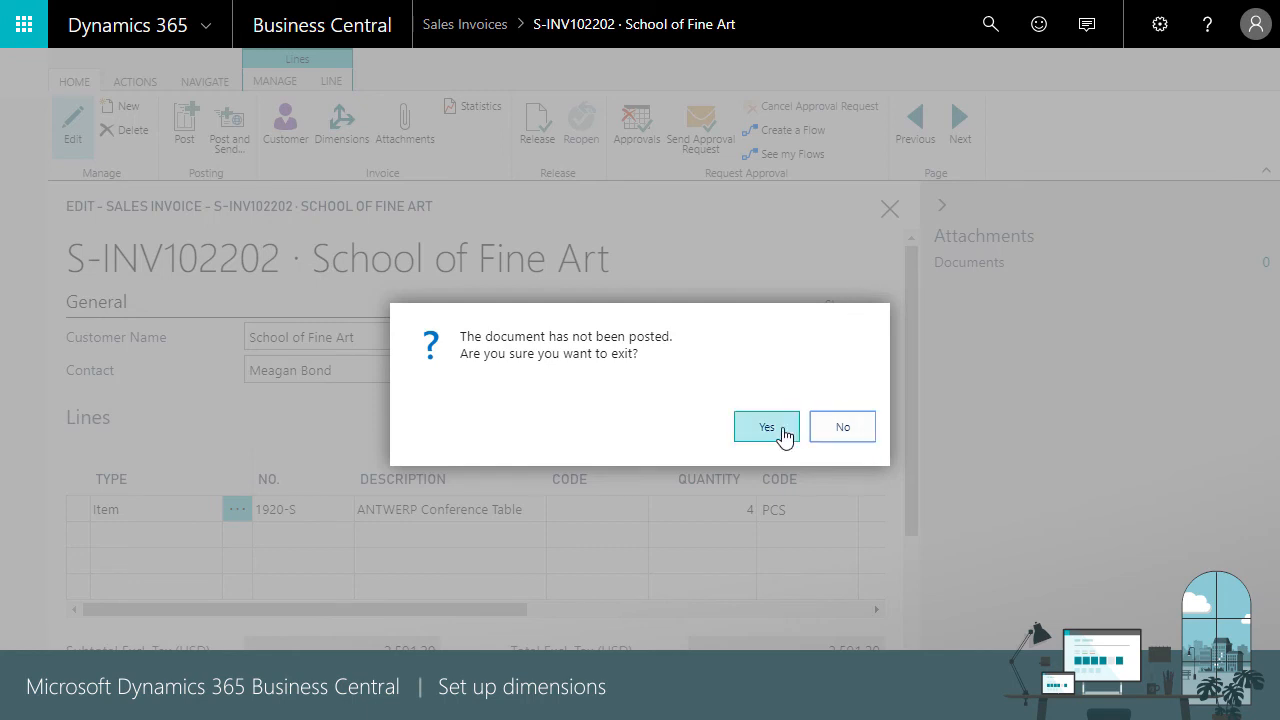
click(842, 426)
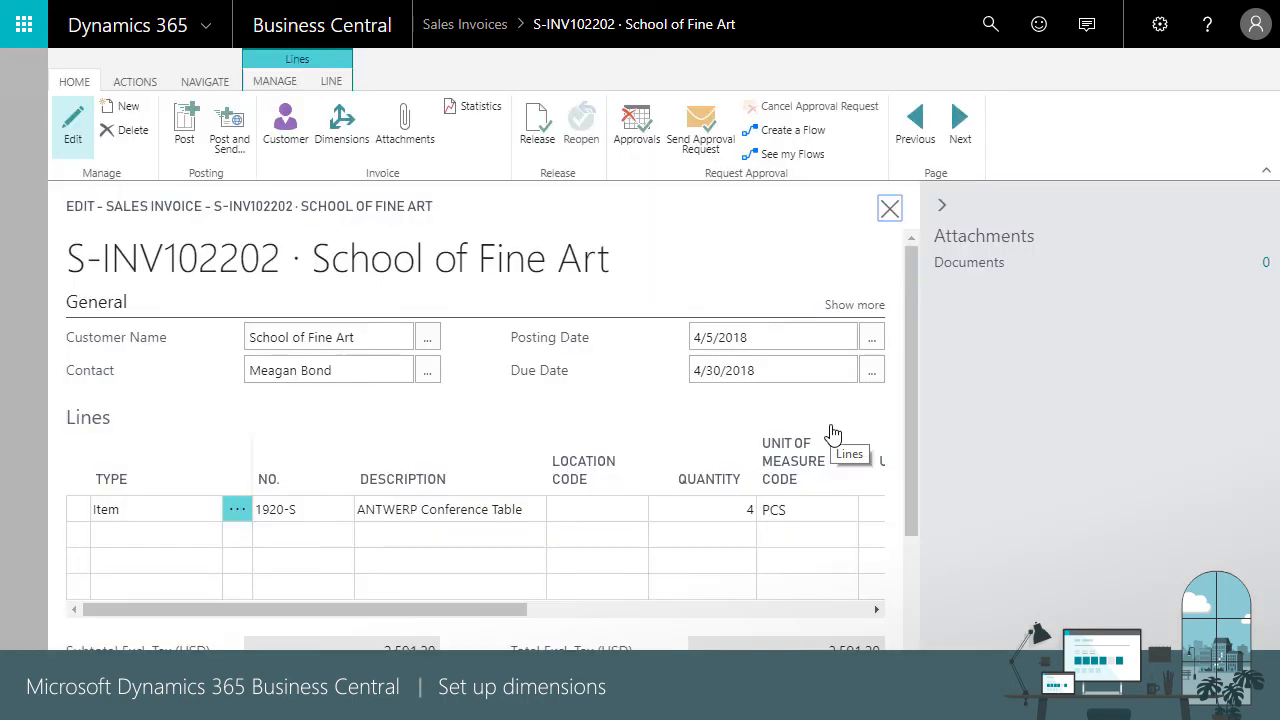
click(889, 208)
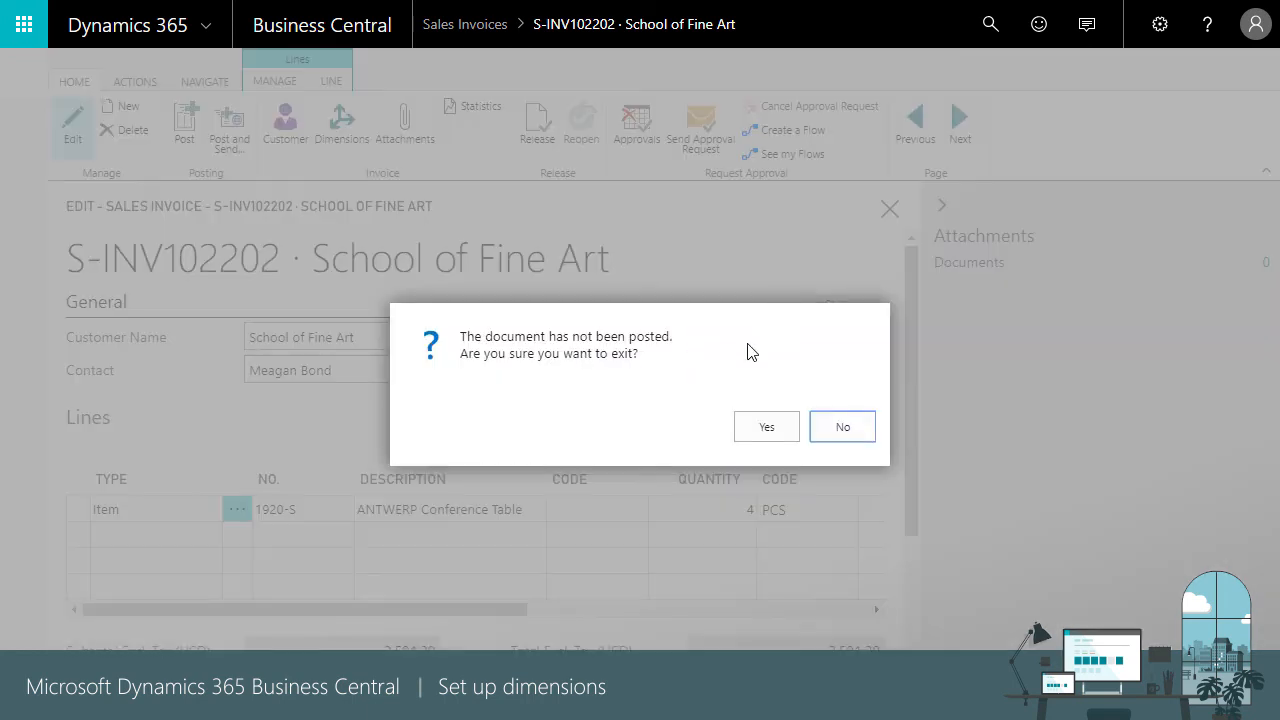
click(766, 426)
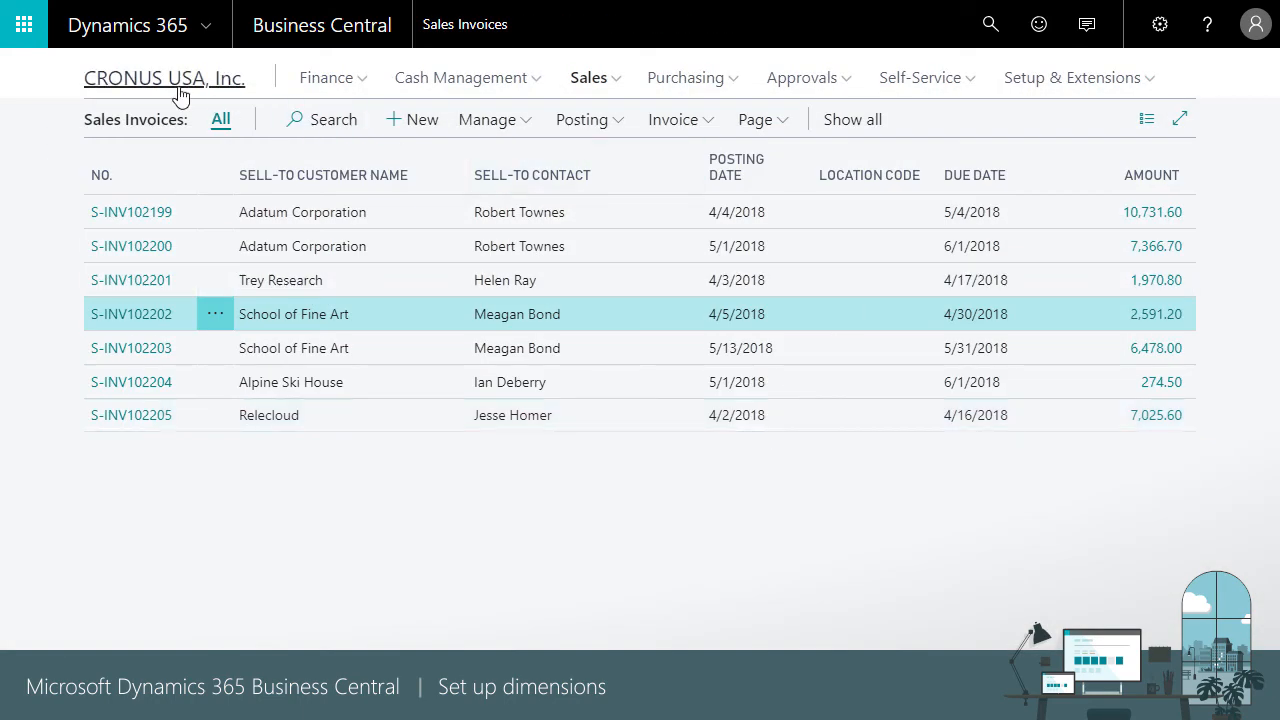
click(166, 78)
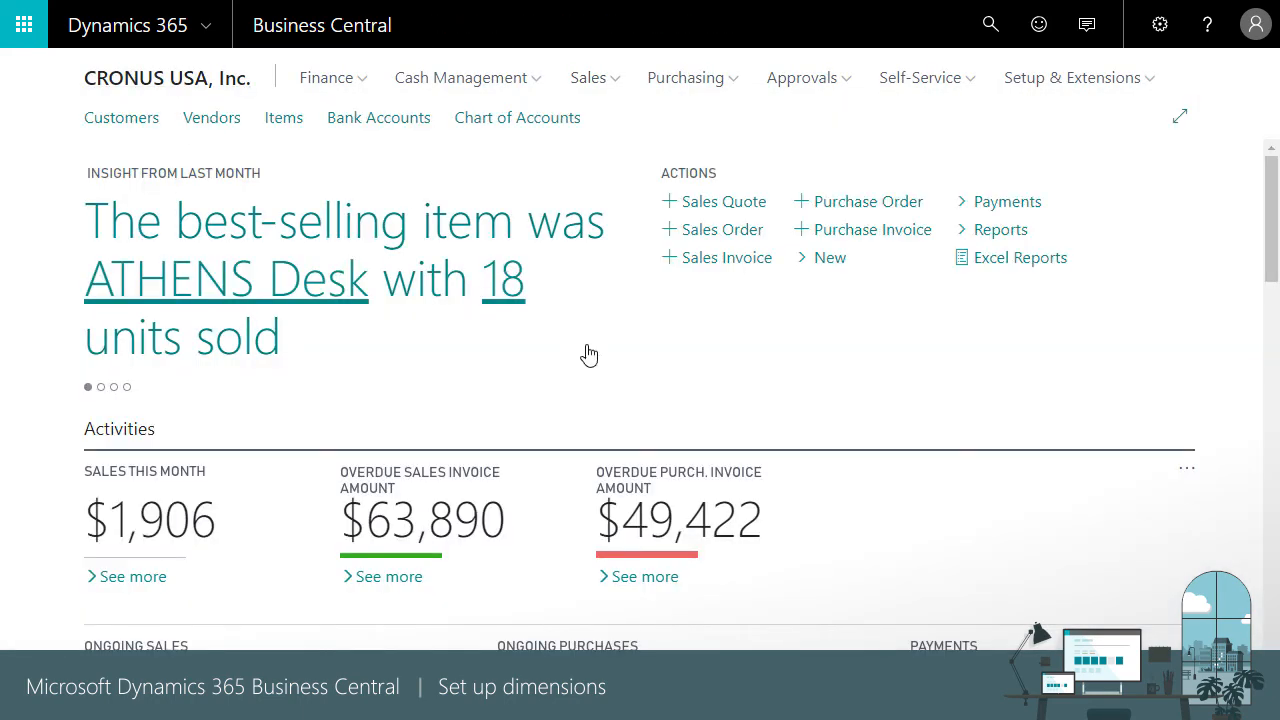